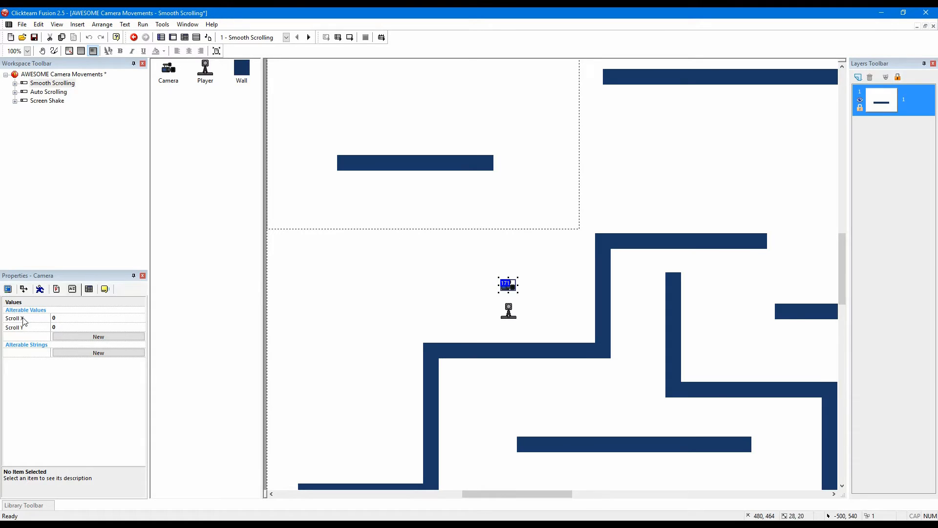
Step: Bring up the Smooth Scrolling frame's event list with its Camera group
left_click(15, 327)
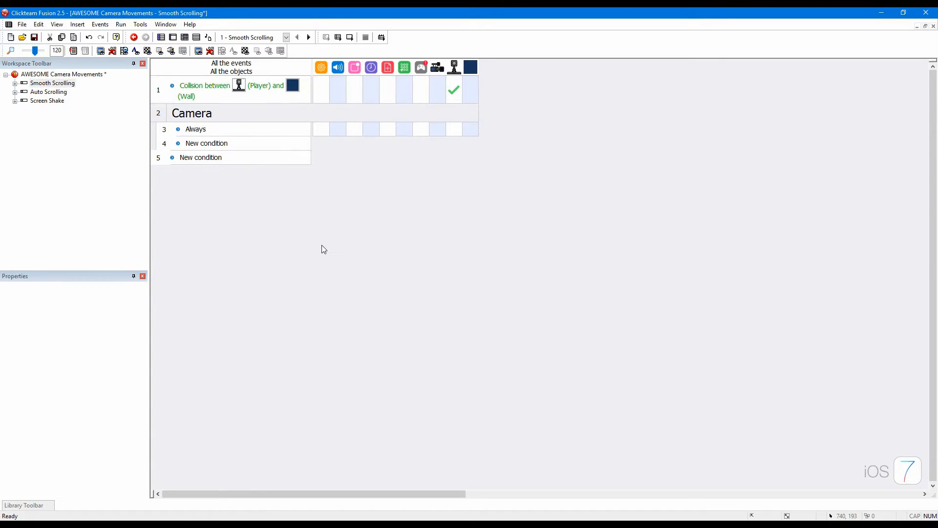
Step: Make the Always event set the Camera's X and Y coordinates from its Scroll X and Scroll Y values
left_click(292, 89)
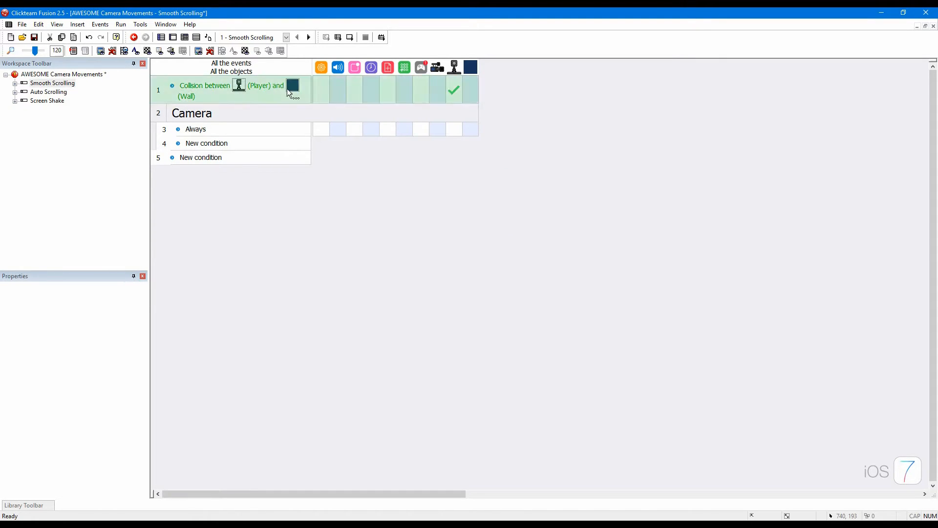
left_click(192, 114)
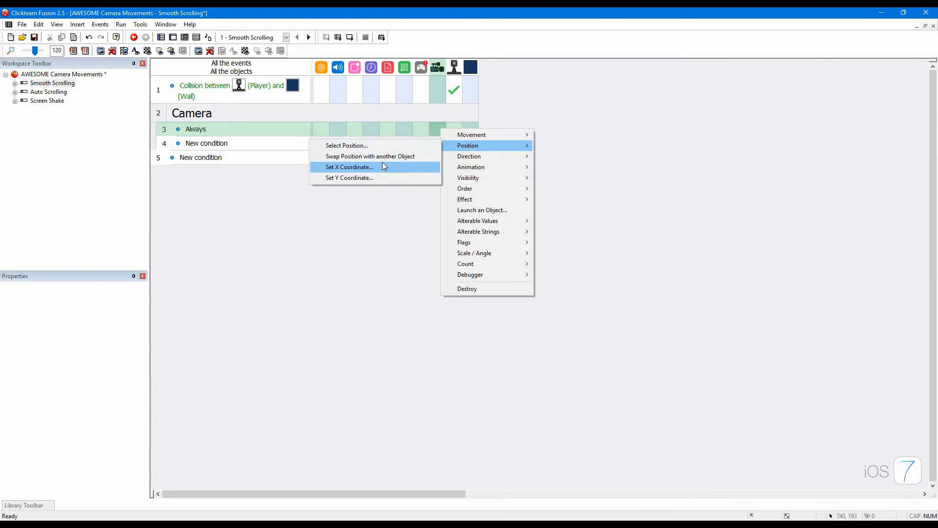
left_click(349, 167)
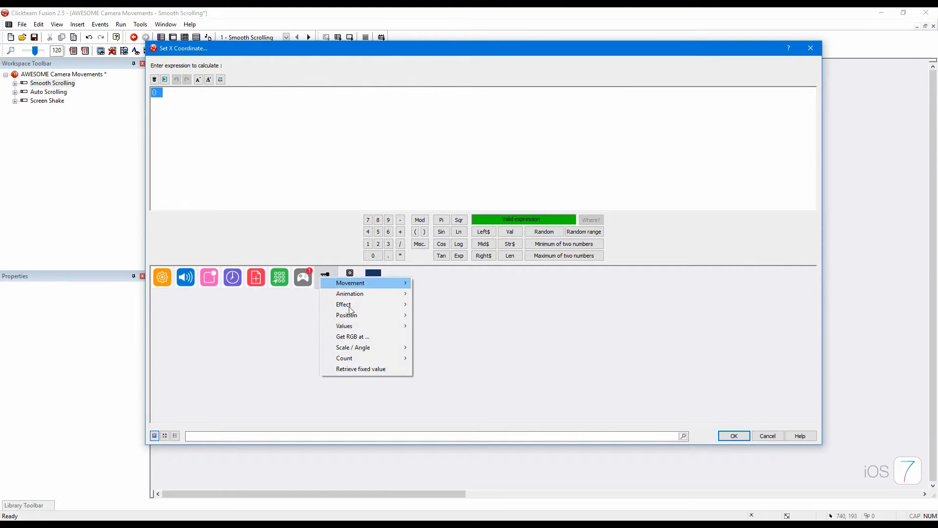
left_click(733, 435)
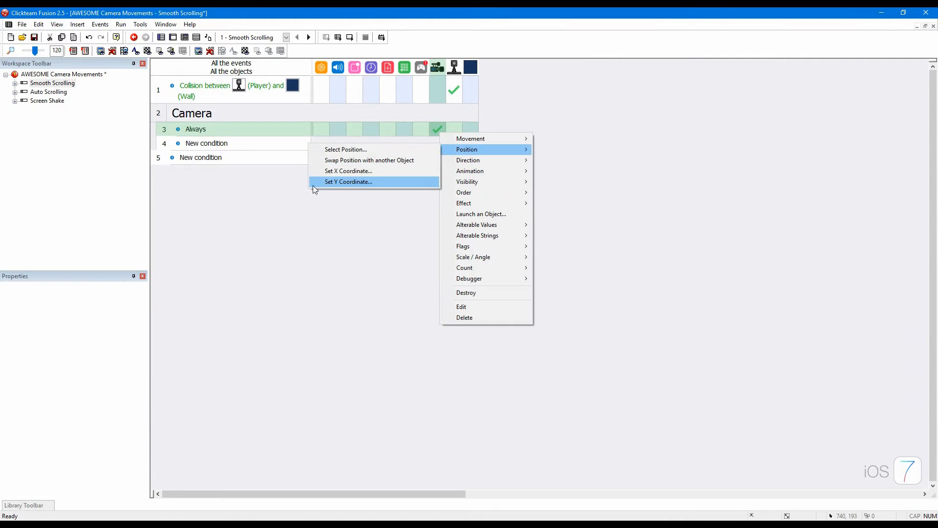
left_click(348, 182)
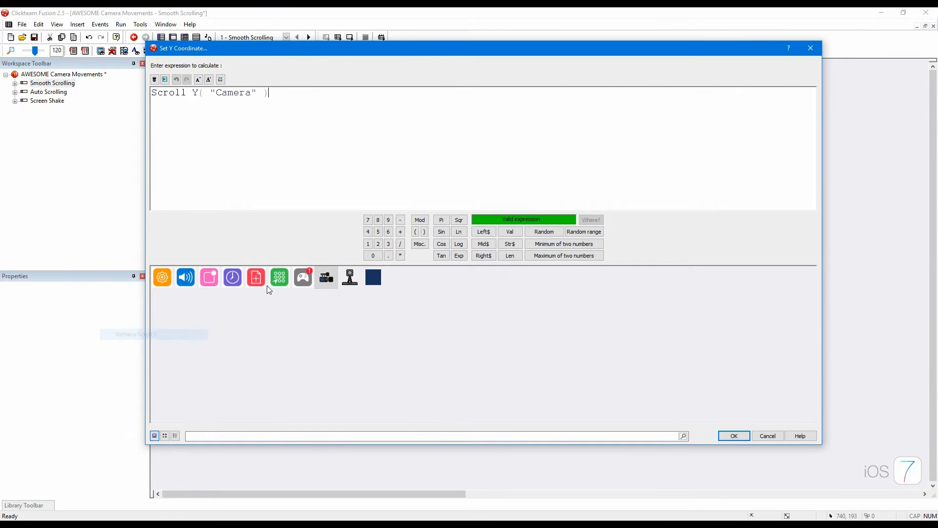
left_click(734, 436)
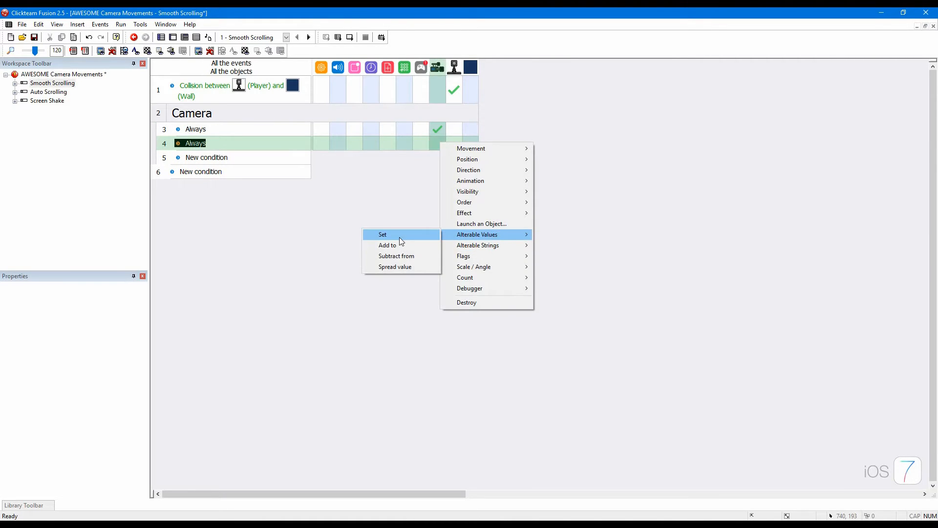
Step: Ease the Camera's Scroll X and Scroll Y toward the Player by 0.01 in the second Always event, then run the frame
left_click(382, 233)
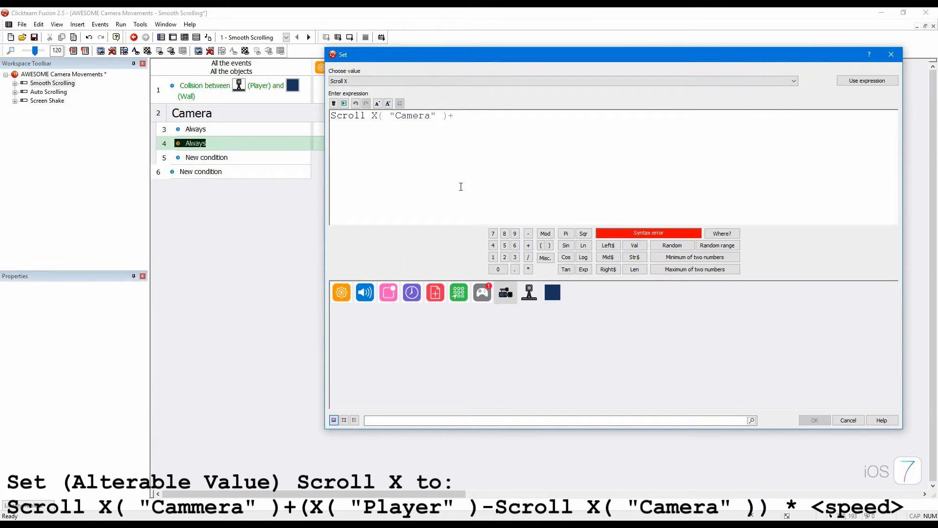
type("(X( \"Player\" )-")
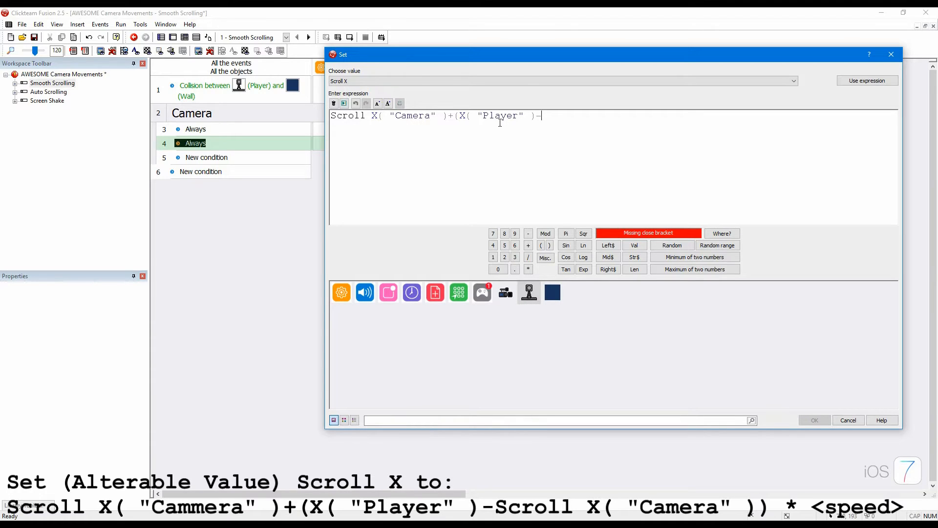
type("Scroll X( \"Camera\" )")
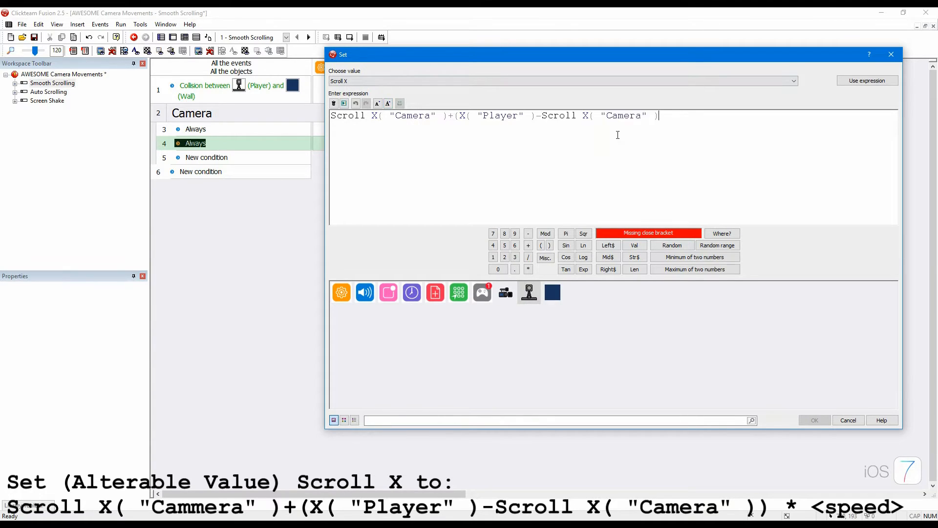
type(")")
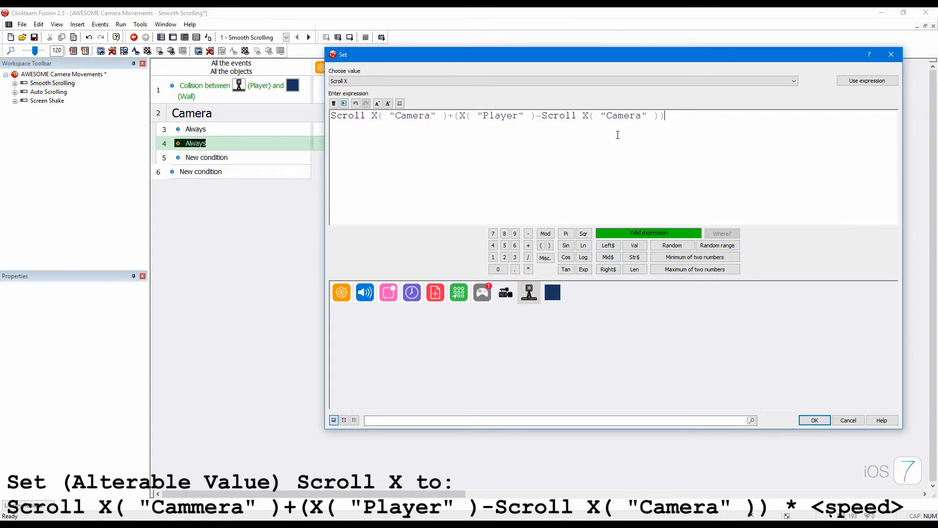
type("*0.")
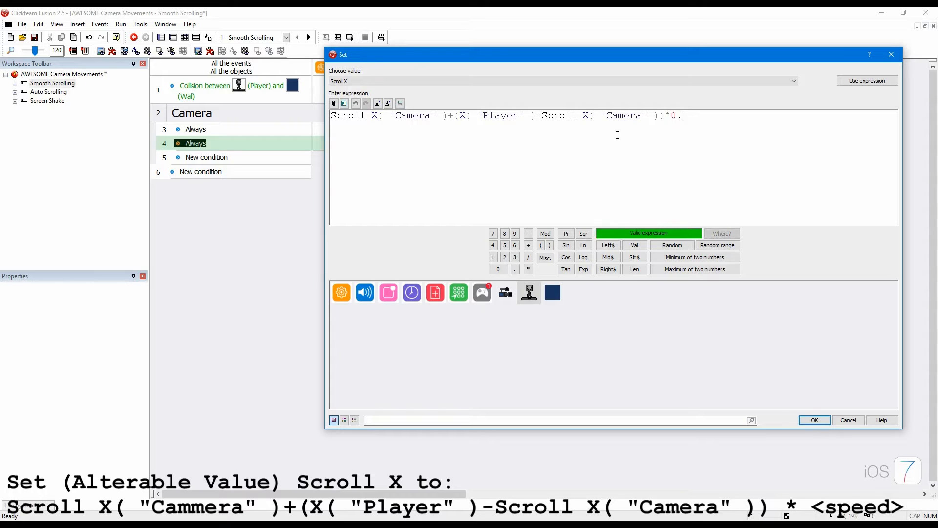
type("01")
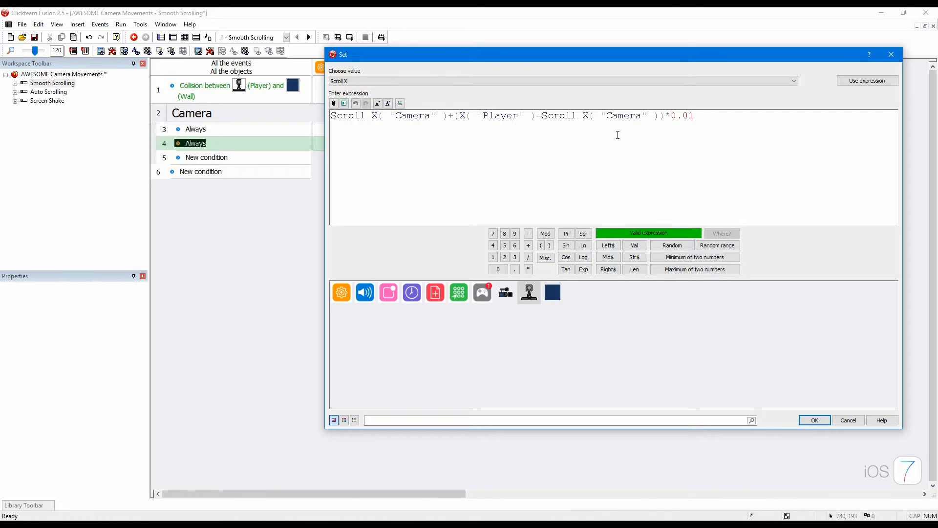
left_click(814, 419)
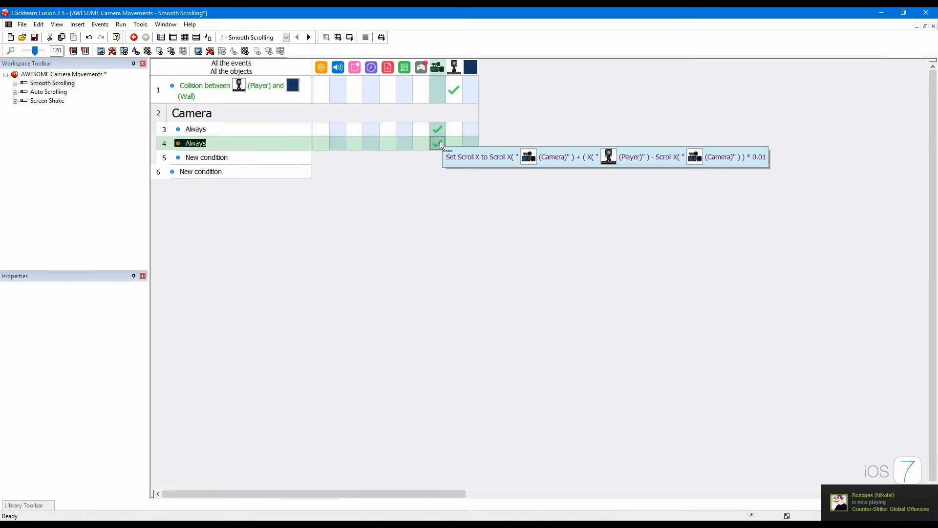
mouse_move(550, 210)
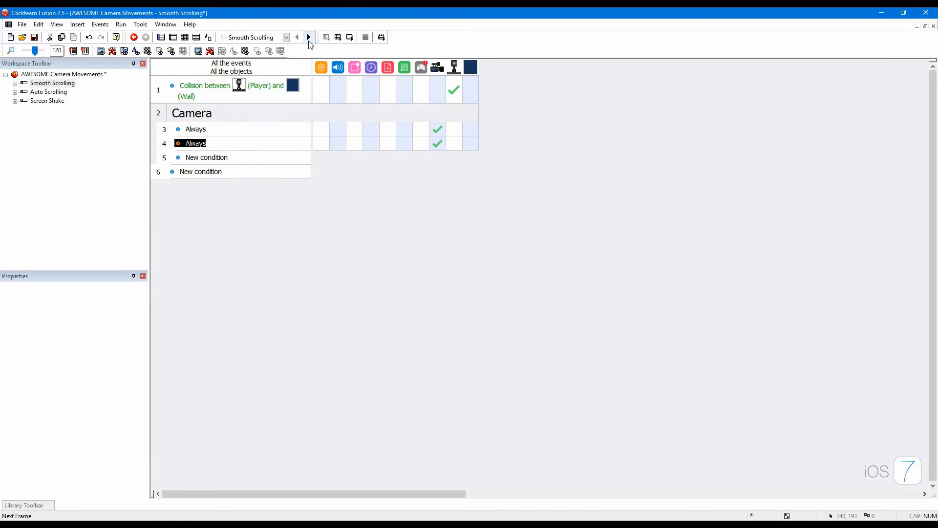
mouse_move(438, 142)
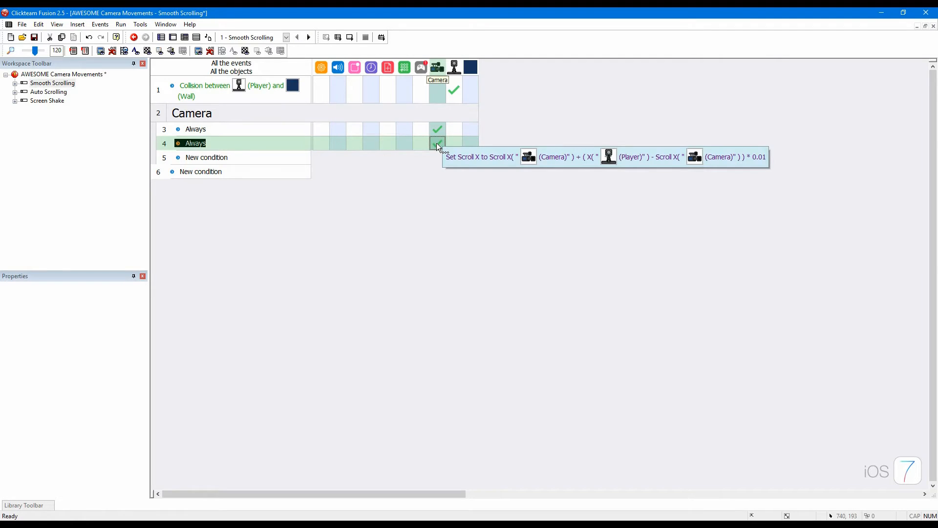
mouse_move(447, 161)
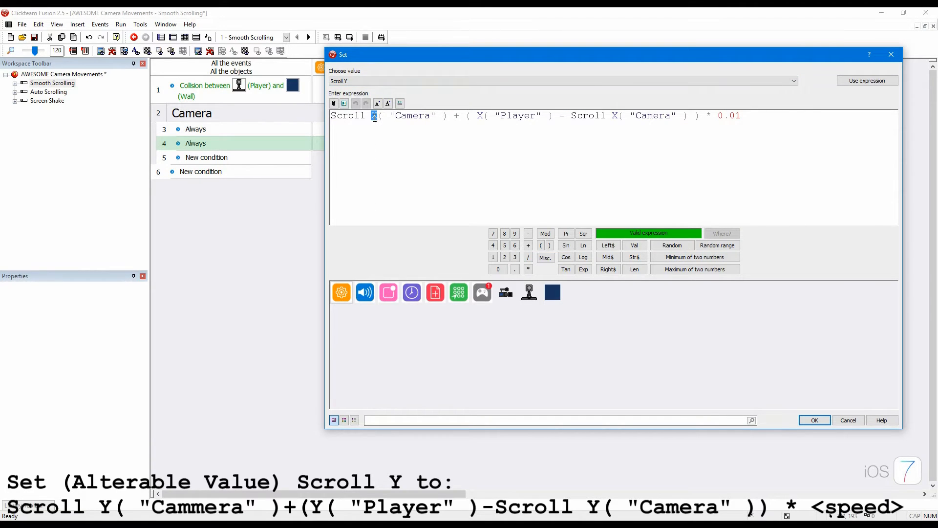
left_click(814, 419)
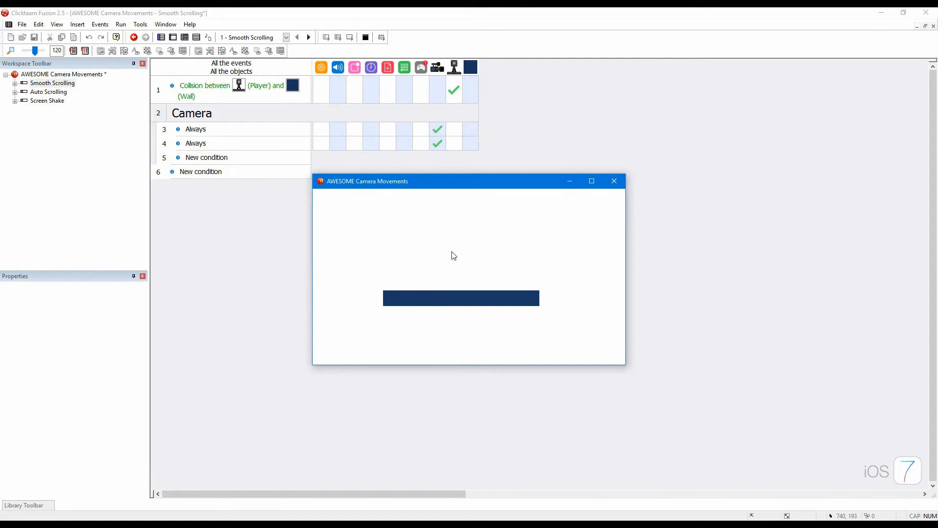
Step: End the test run and switch to the Auto Scrolling frame's layout
left_click(613, 181)
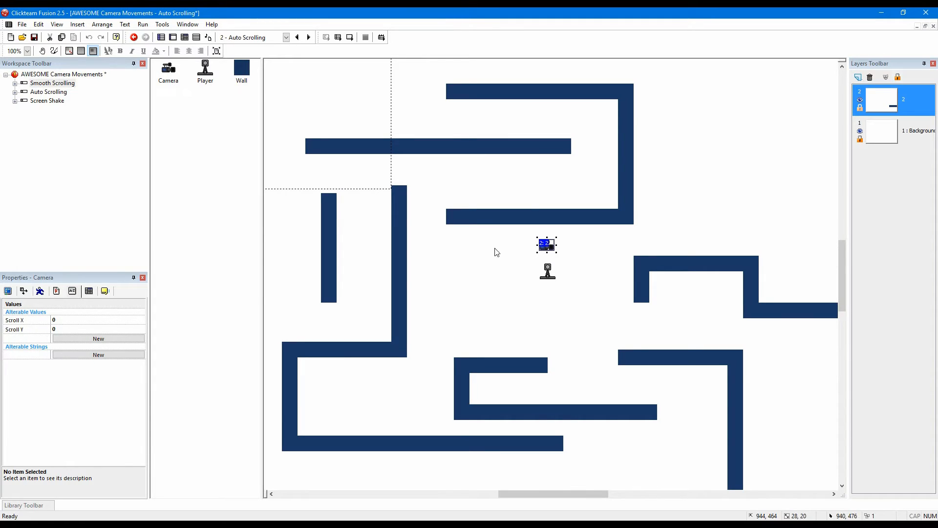
Step: Review the Camera's property tabs and start a new Player position condition in the Camera group
left_click(15, 321)
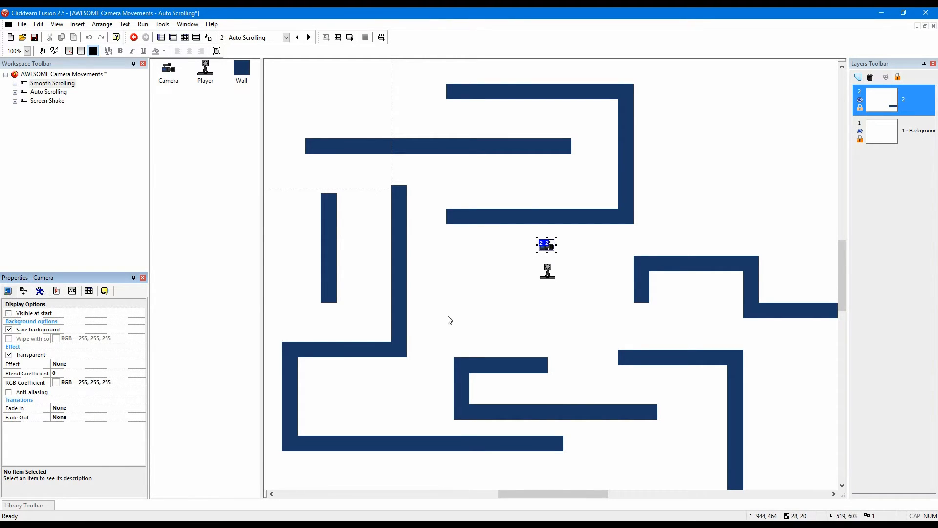
left_click(23, 291)
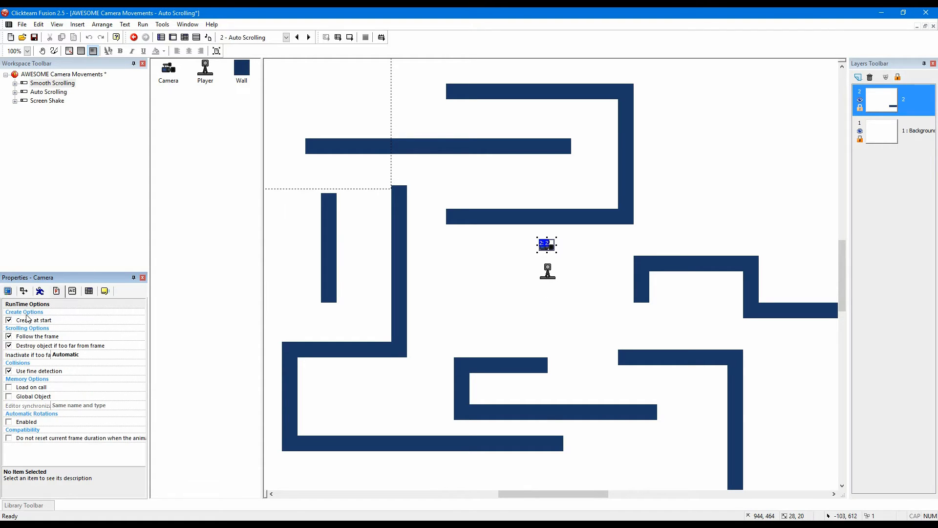
left_click(71, 291)
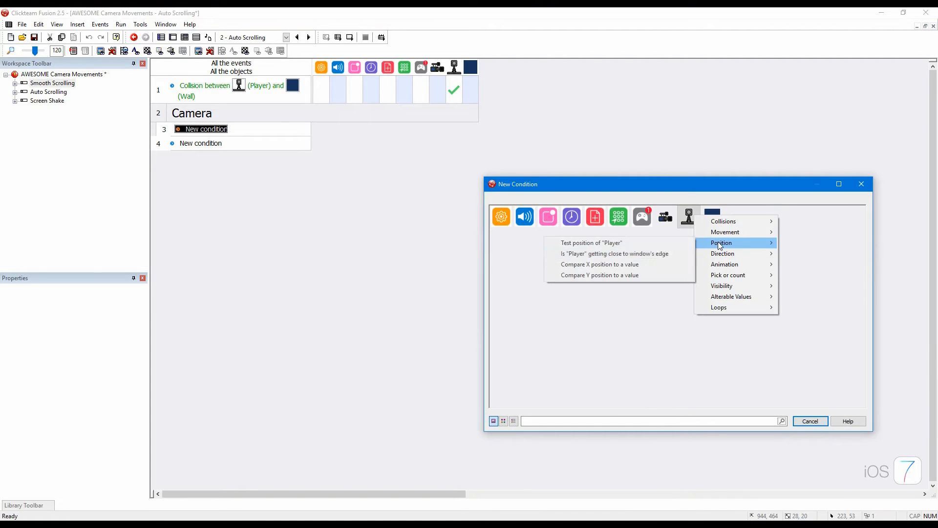
Step: Set event 3's condition to Player X position >= X("Player") / 640 * 640
left_click(598, 264)
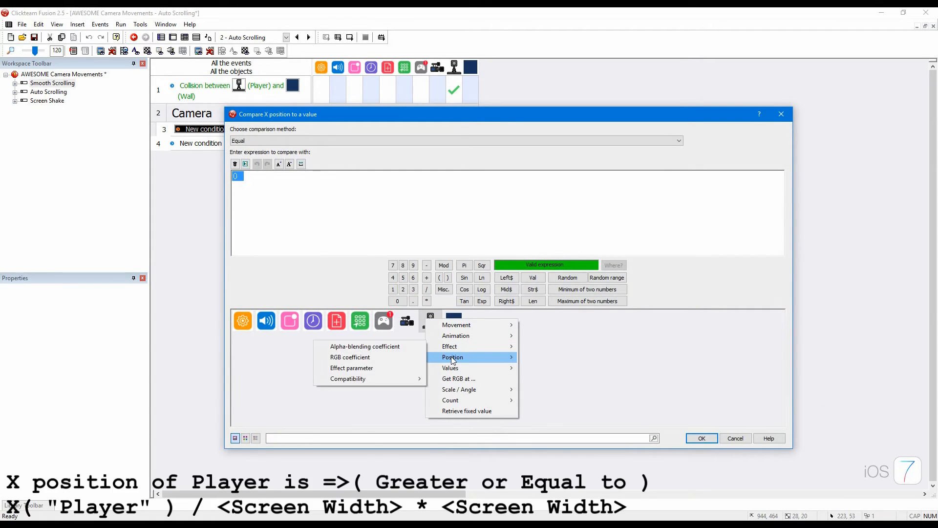
left_click(452, 357)
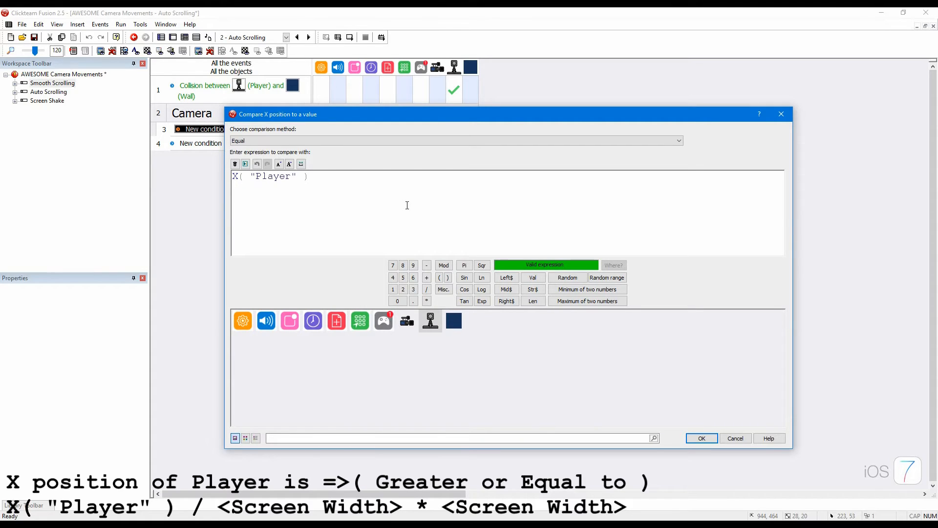
type("/")
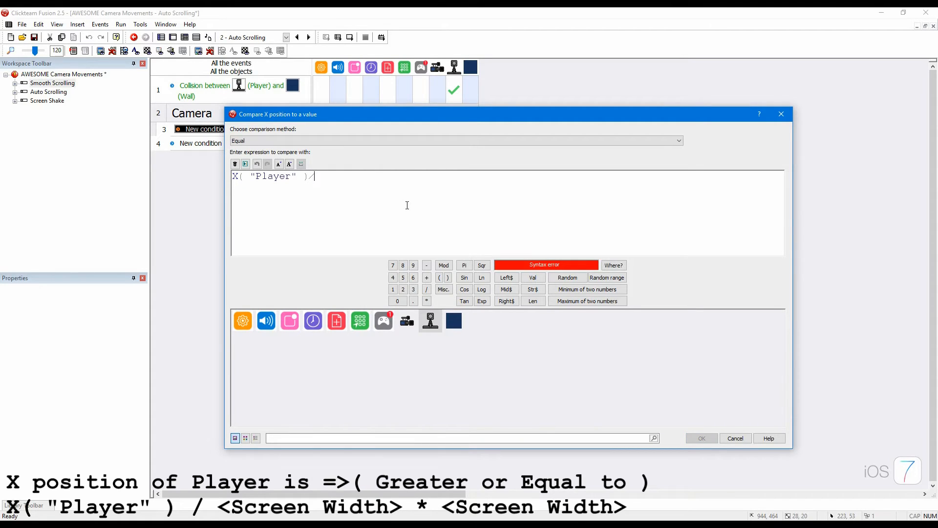
type("640")
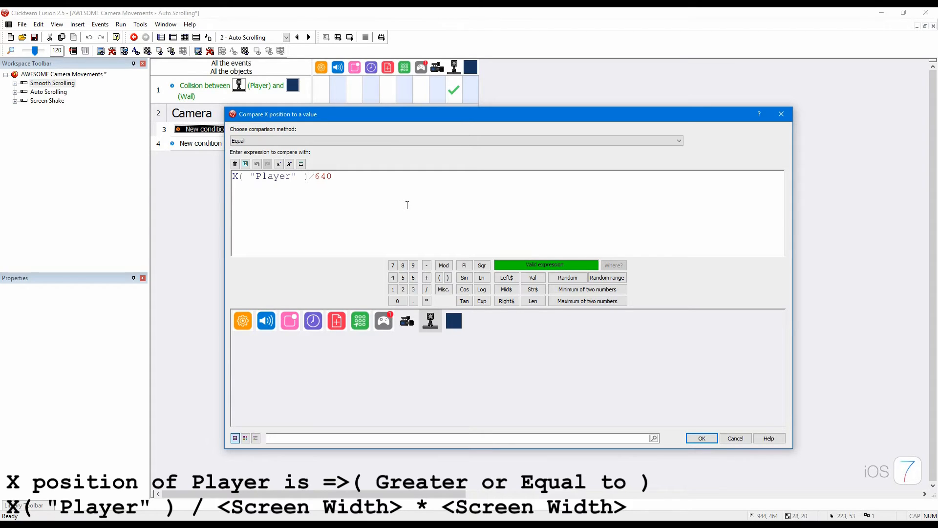
type("*")
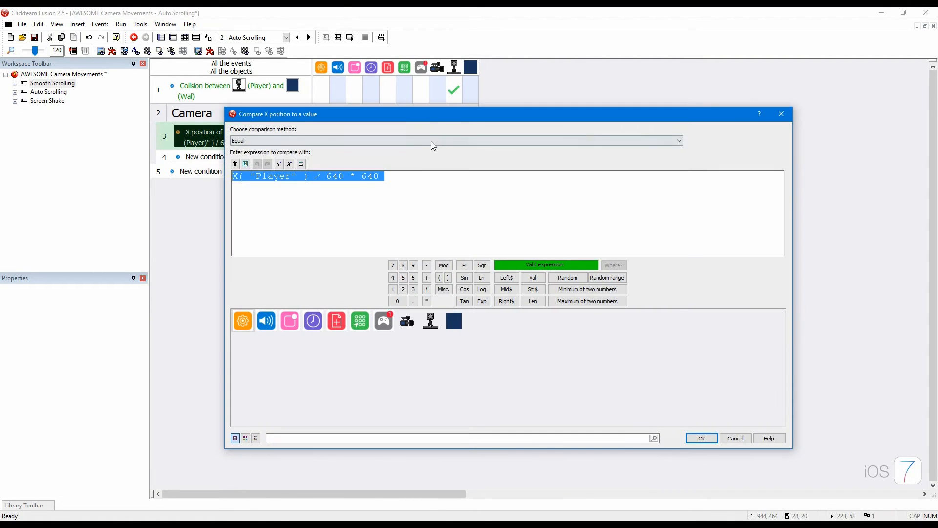
left_click(455, 140)
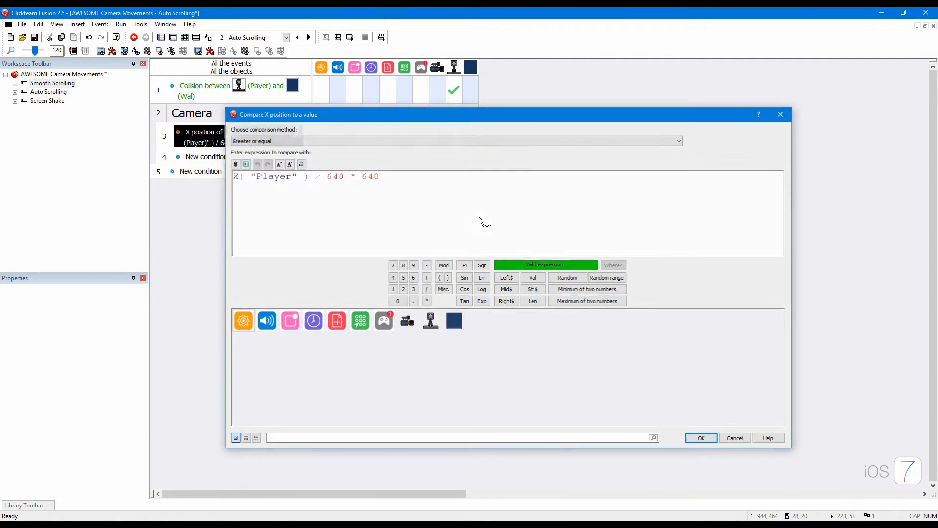
left_click(700, 438)
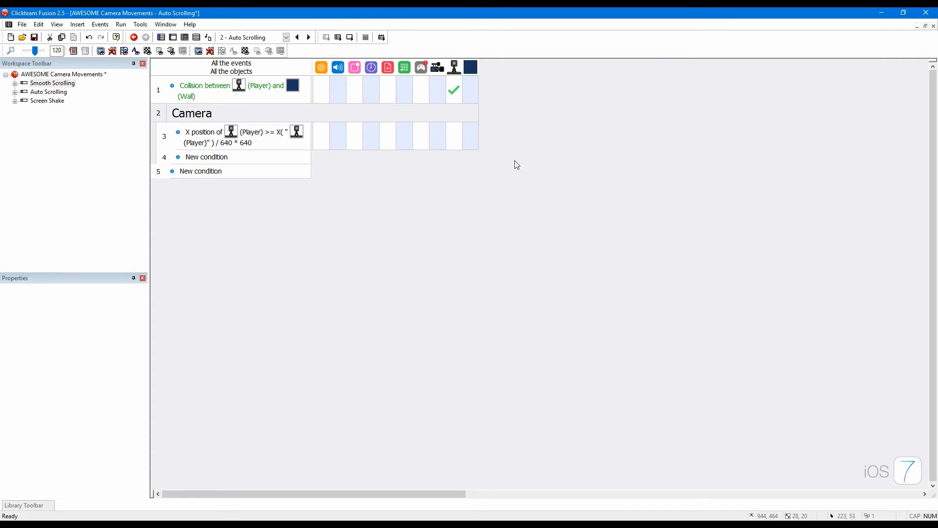
Step: Give event 3 an action setting Scroll X to (X("Player")/640*640) + (640/2)
right_click(437, 135)
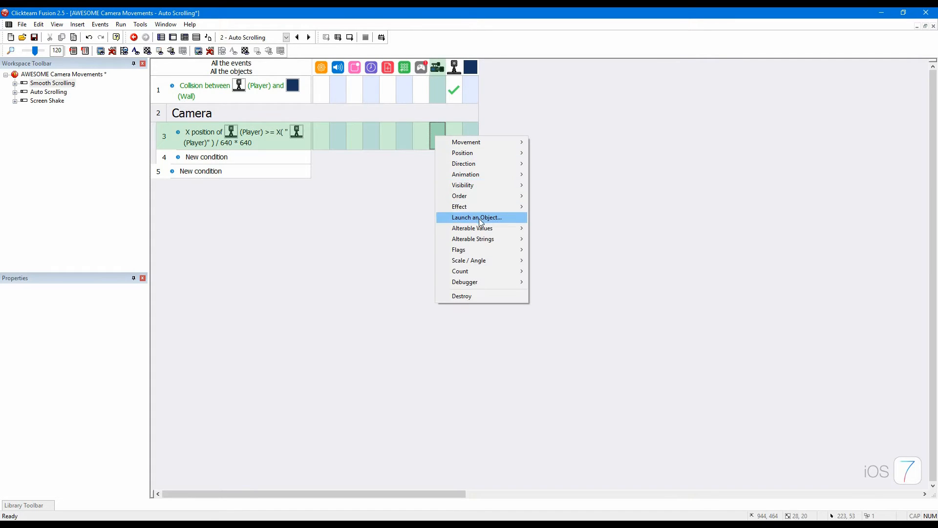
left_click(462, 152)
type("(")
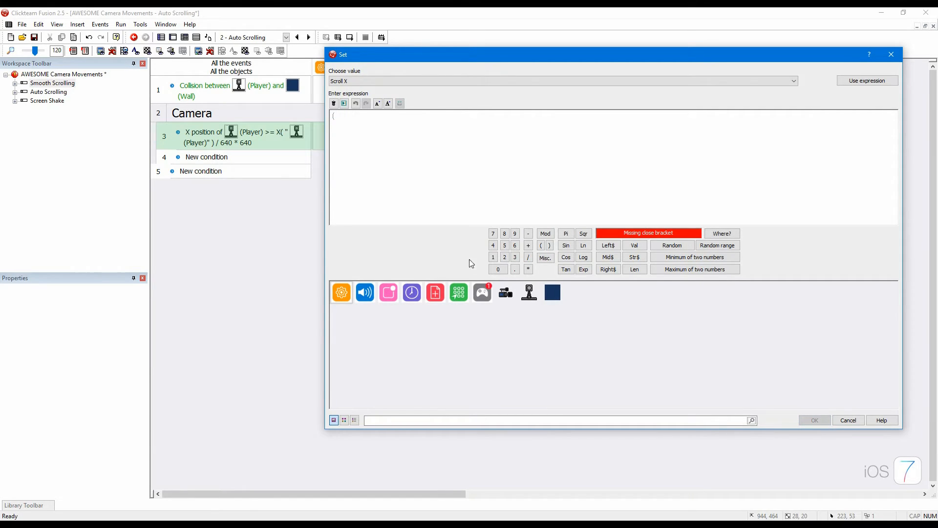
left_click(527, 293)
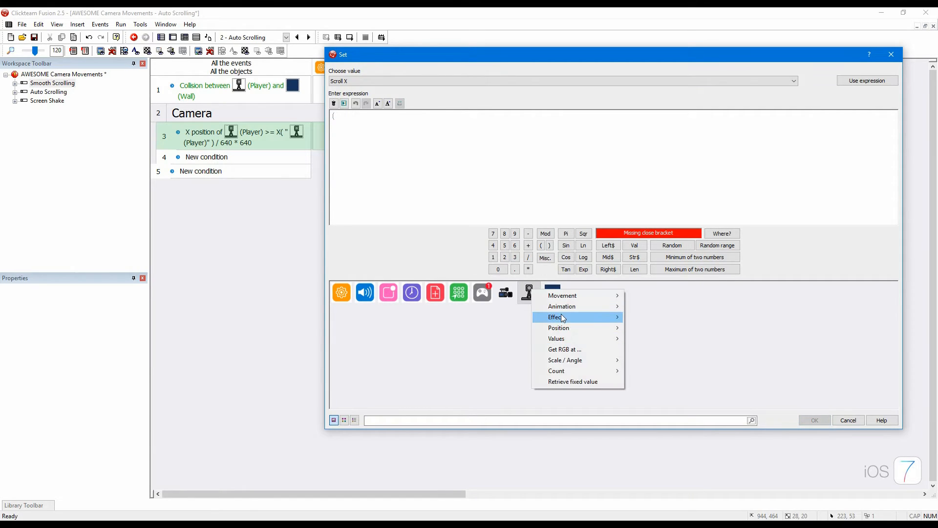
mouse_move(558, 328)
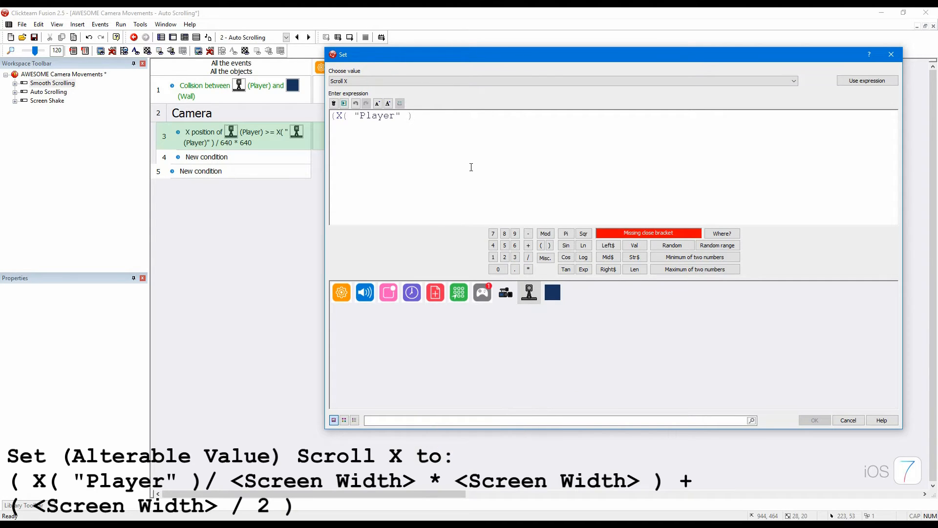
type("/")
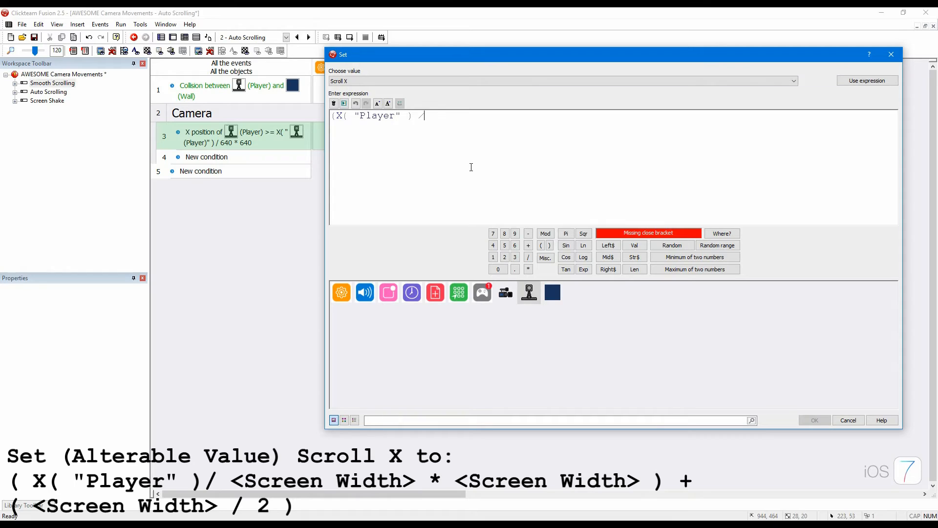
type("640")
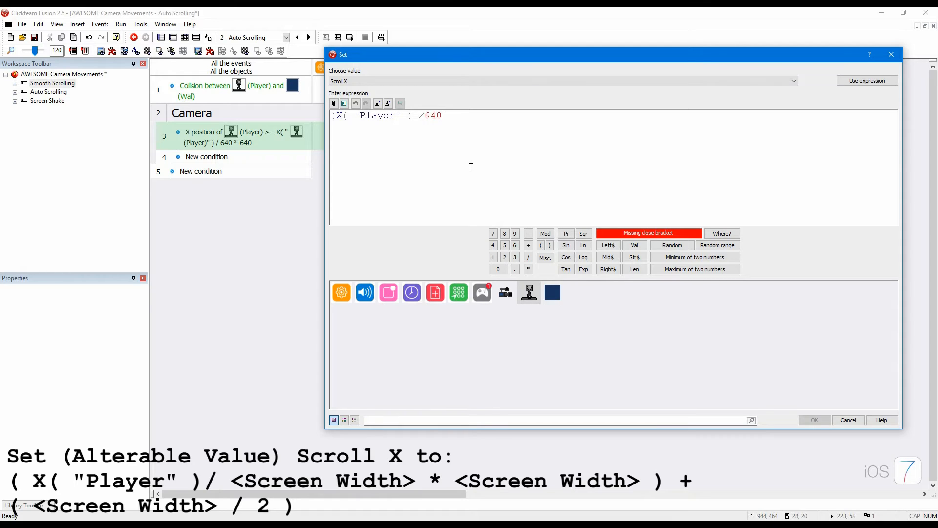
type("*64")
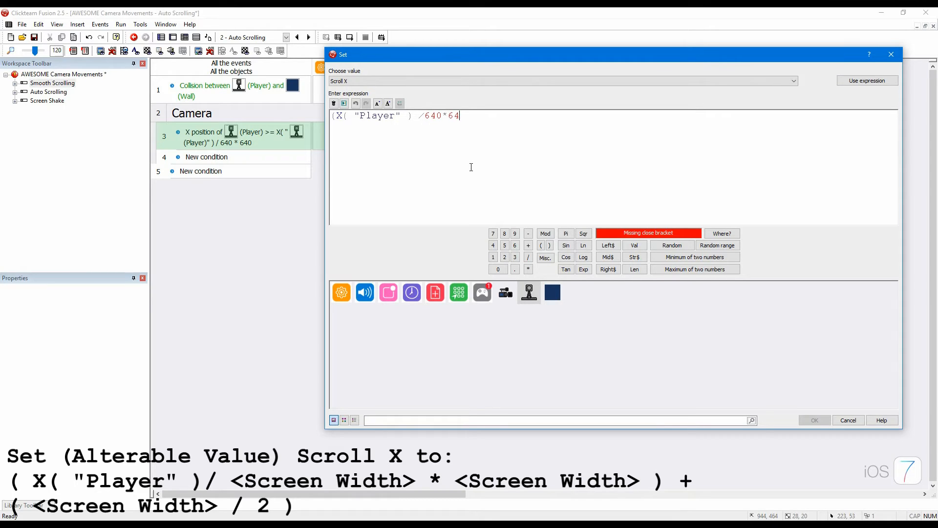
type("0) +")
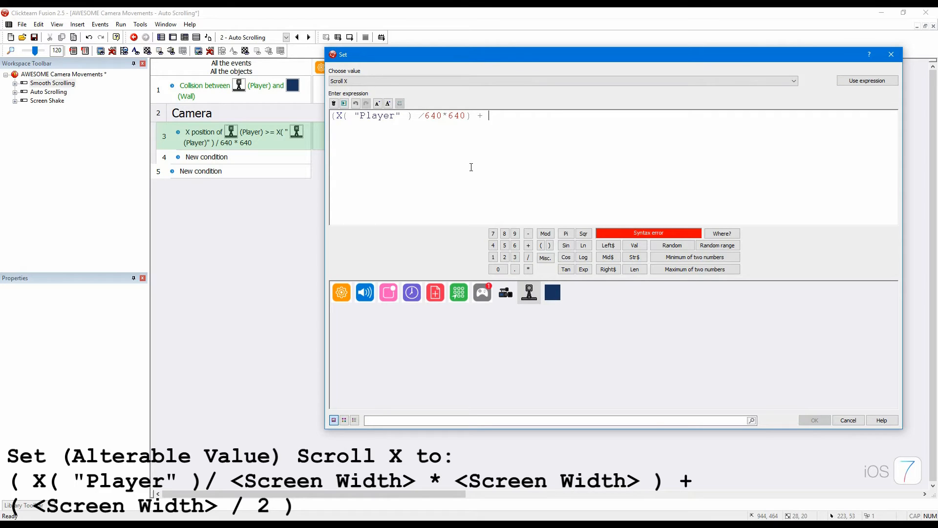
type("(640")
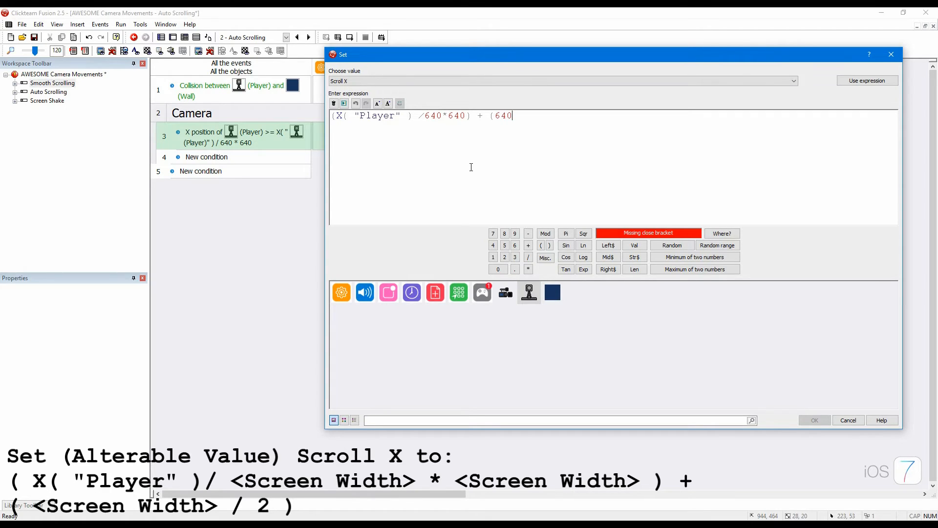
type("/2)")
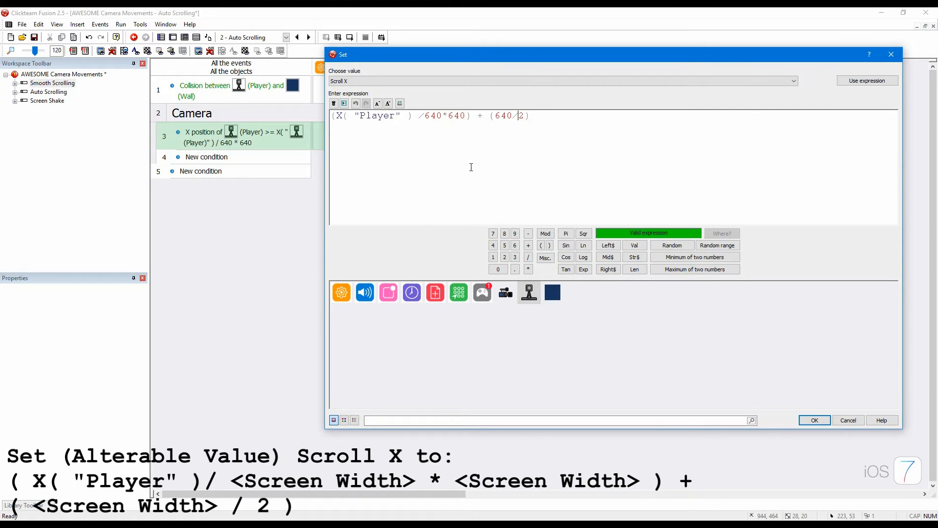
left_click(813, 419)
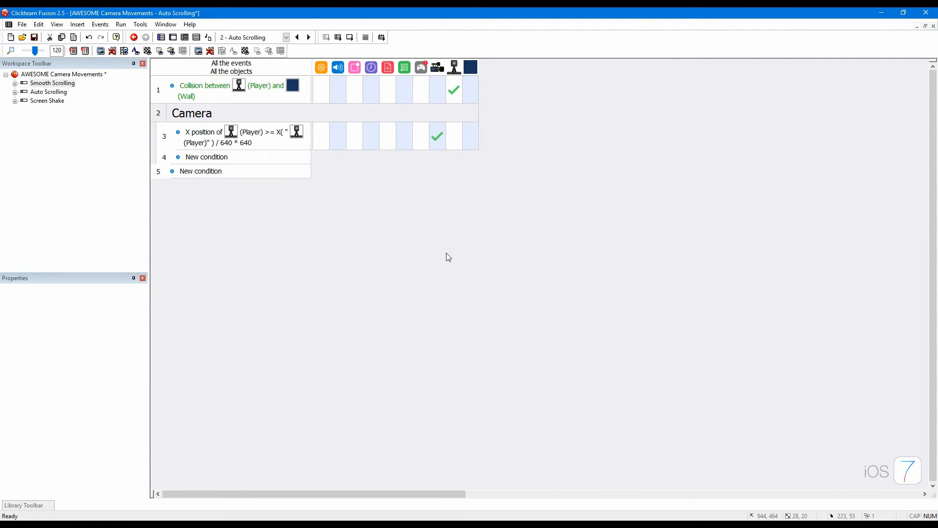
Step: Add an Always event 4 centring the window horizontally on the Player's Scroll X value
left_click(206, 157)
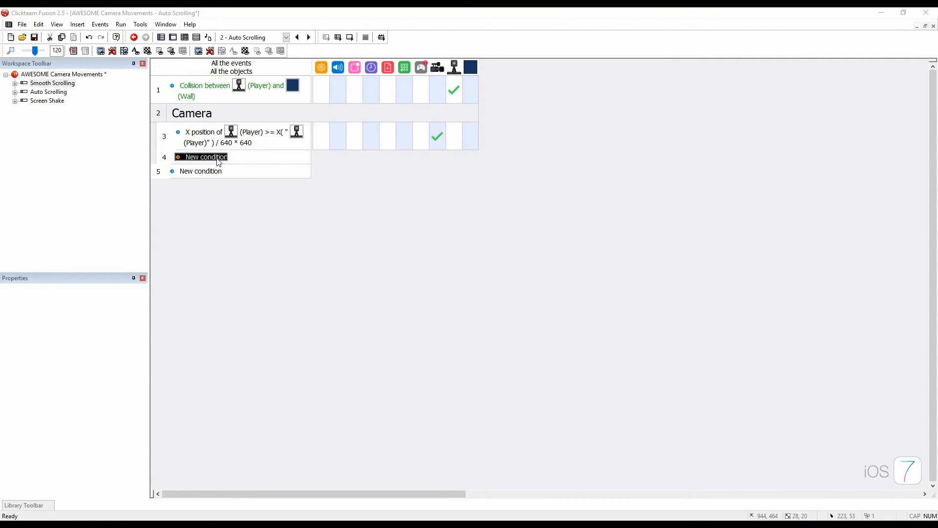
double_click(207, 156)
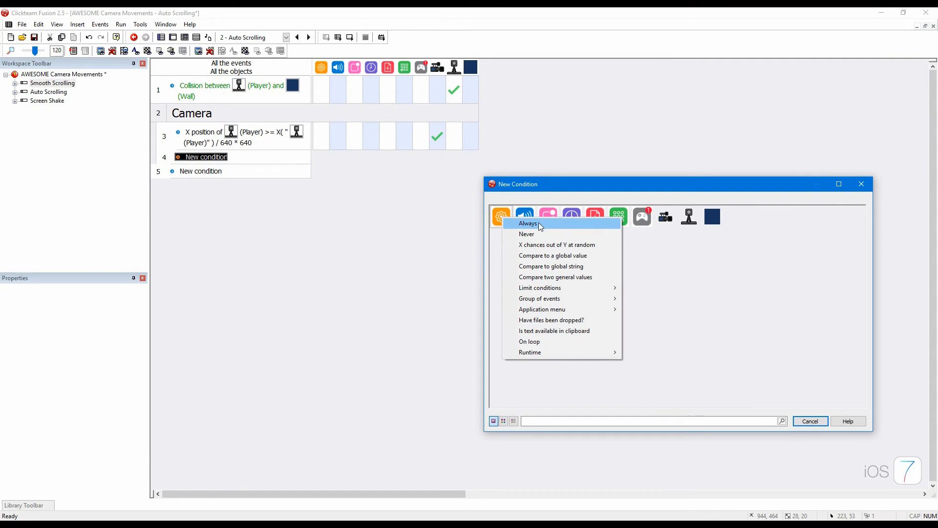
left_click(527, 223)
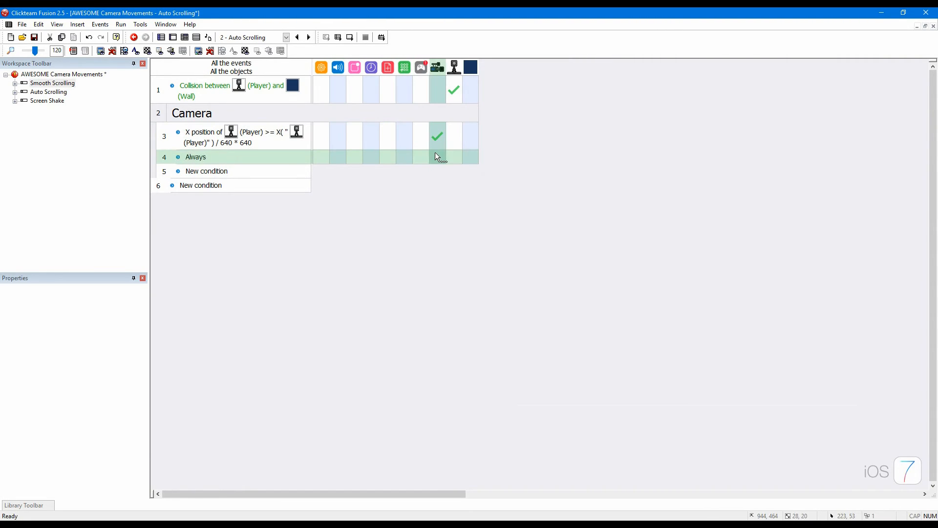
right_click(440, 156)
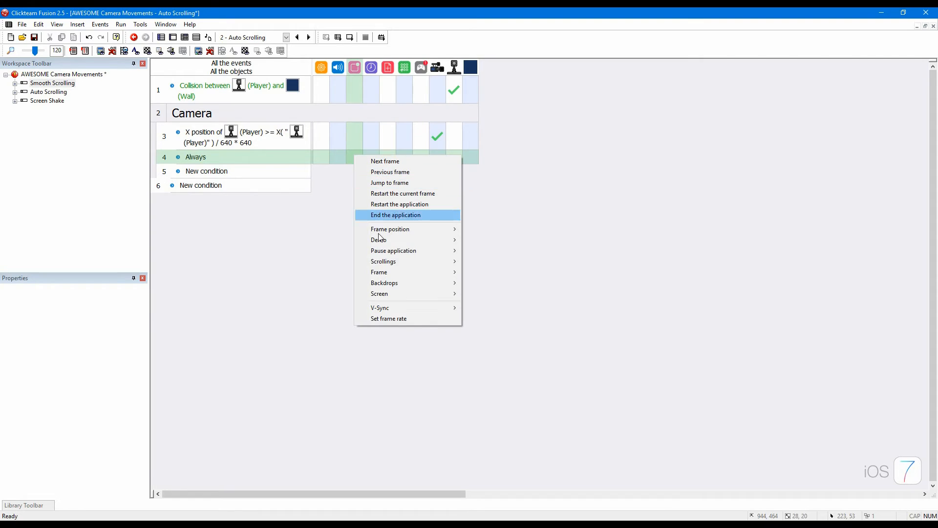
mouse_move(383, 261)
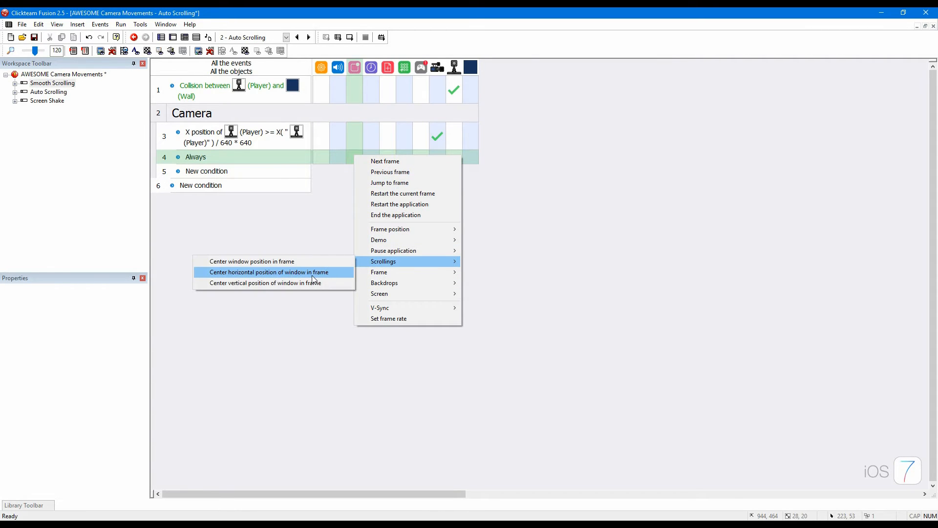
left_click(271, 272)
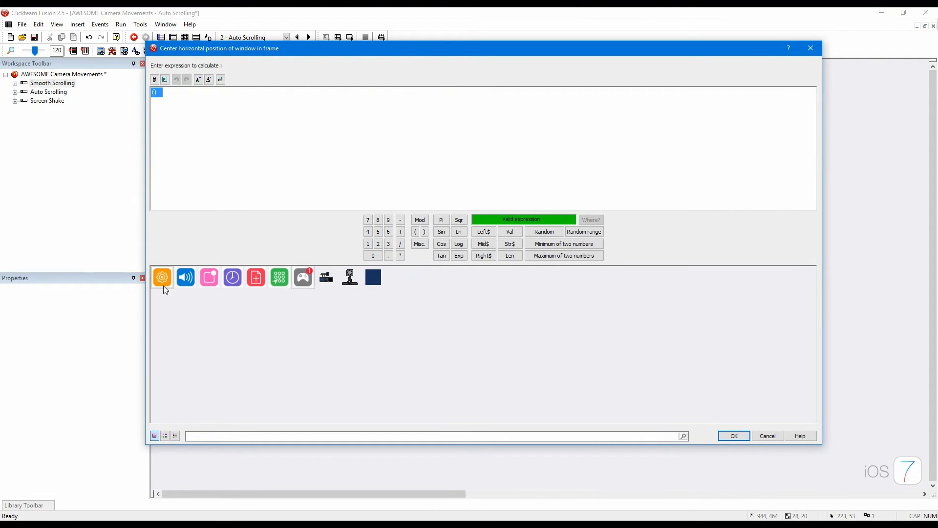
mouse_move(349, 276)
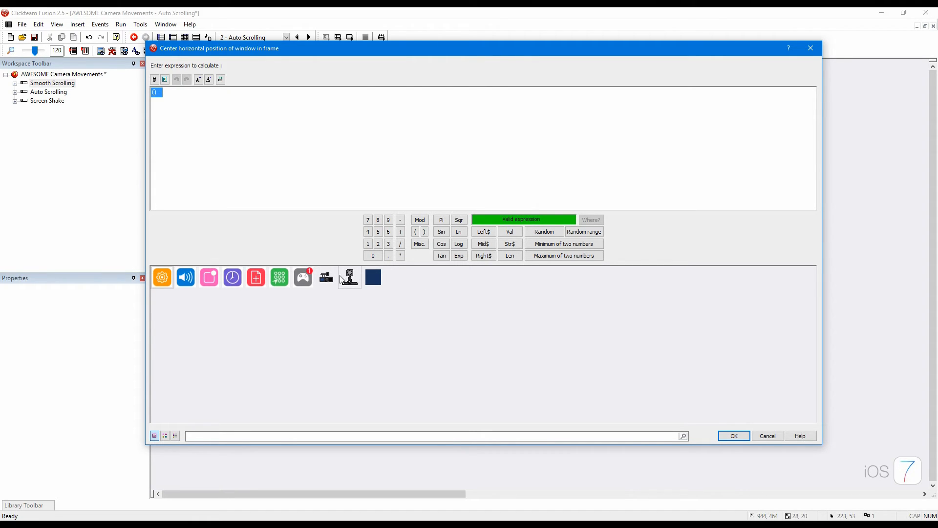
left_click(324, 276)
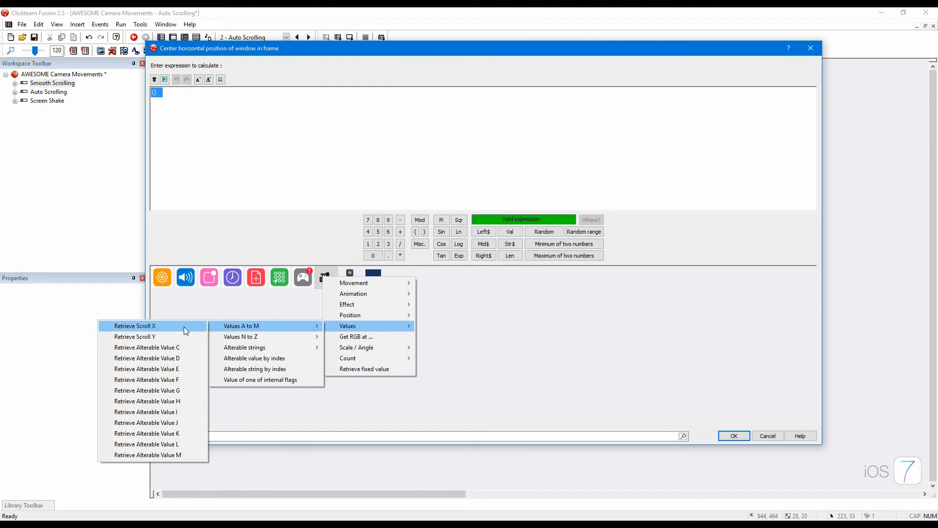
left_click(767, 434)
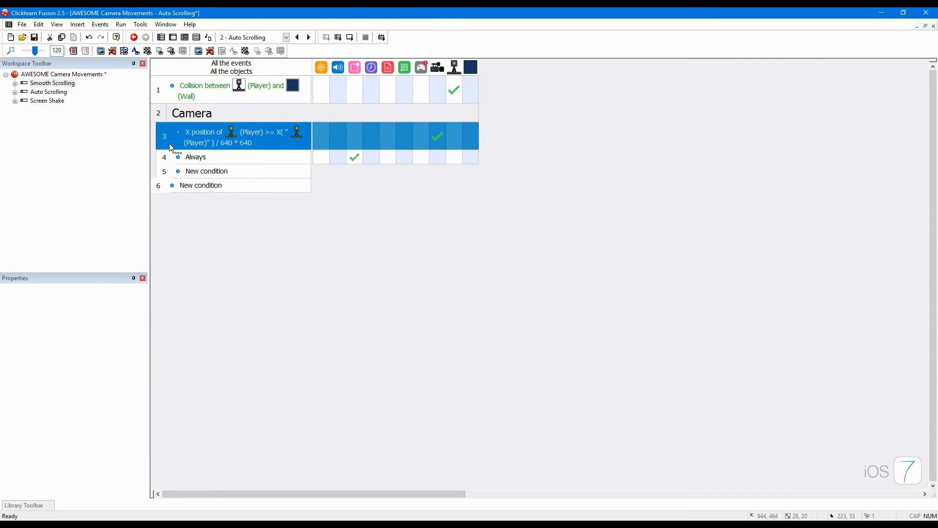
Step: Make row 4's condition compare the Player's Y position with Y("Player") / 360 * 360
left_click(688, 216)
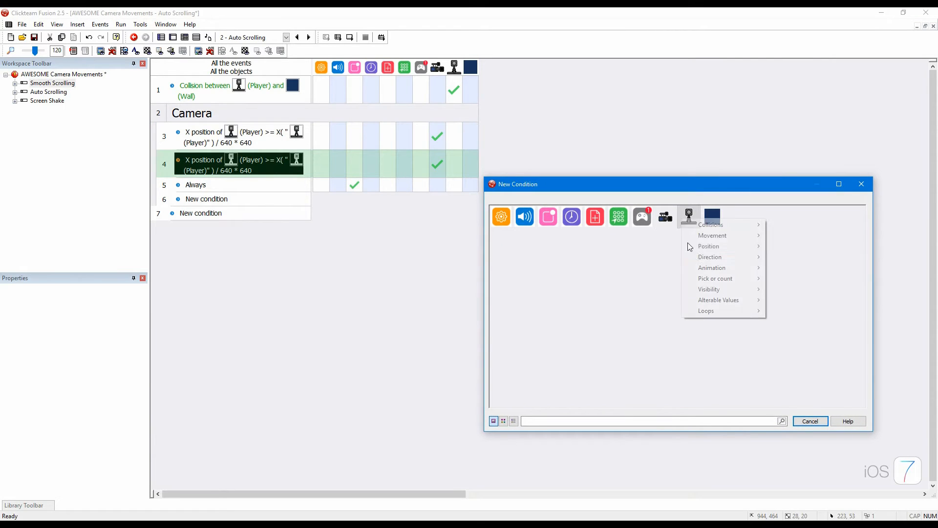
left_click(709, 246)
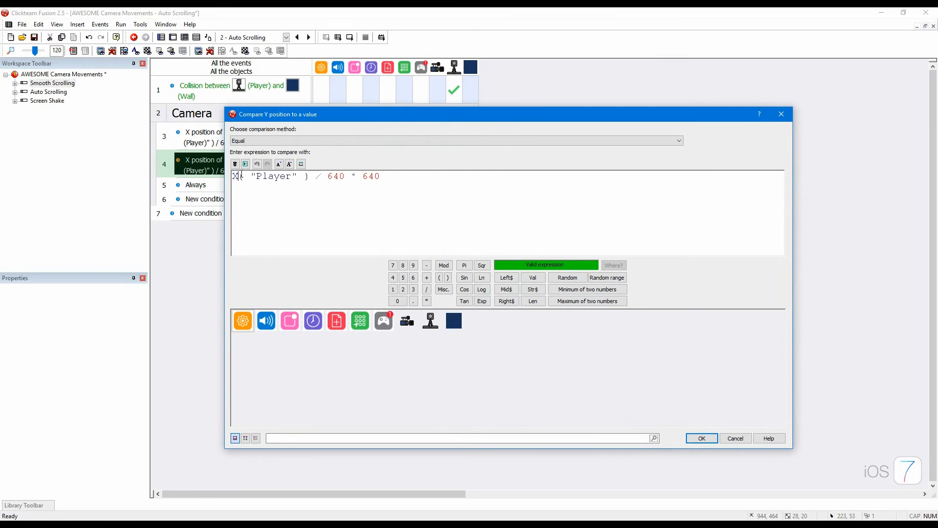
type("Y")
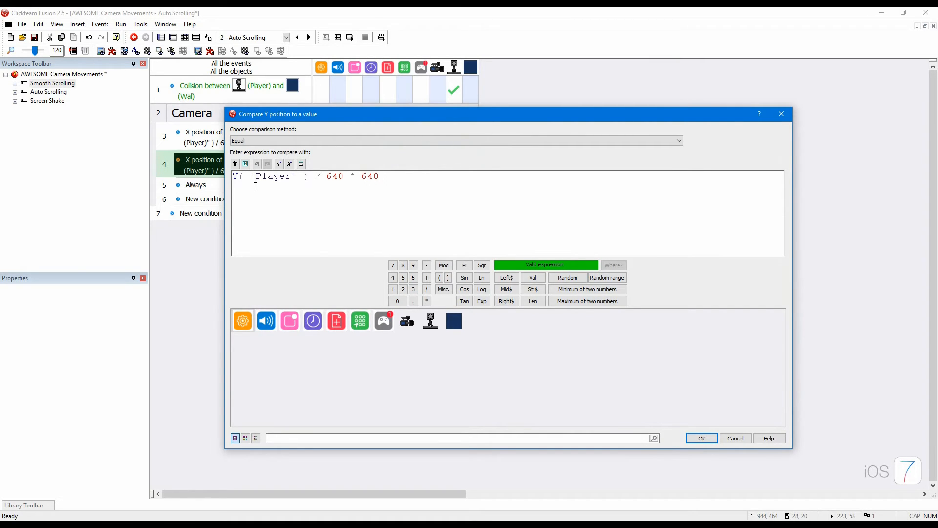
double_click(334, 176)
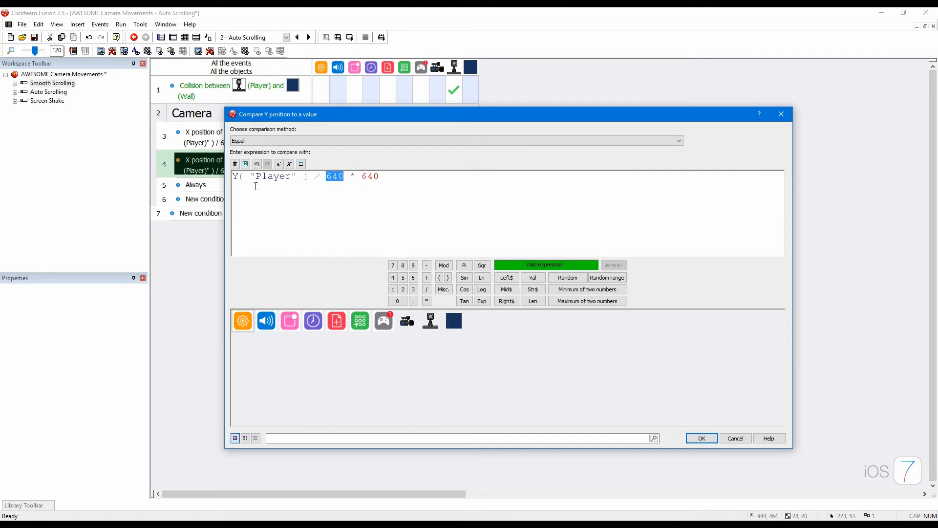
type("36")
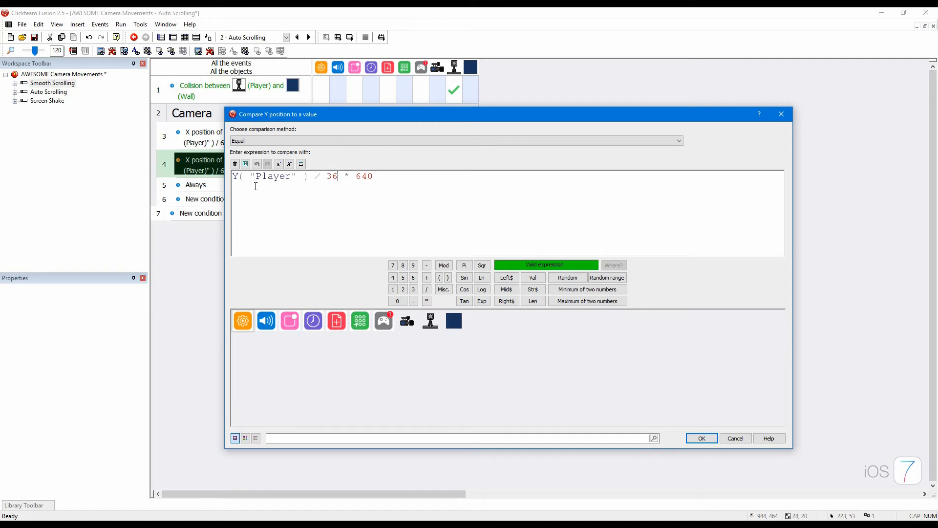
left_click(700, 437)
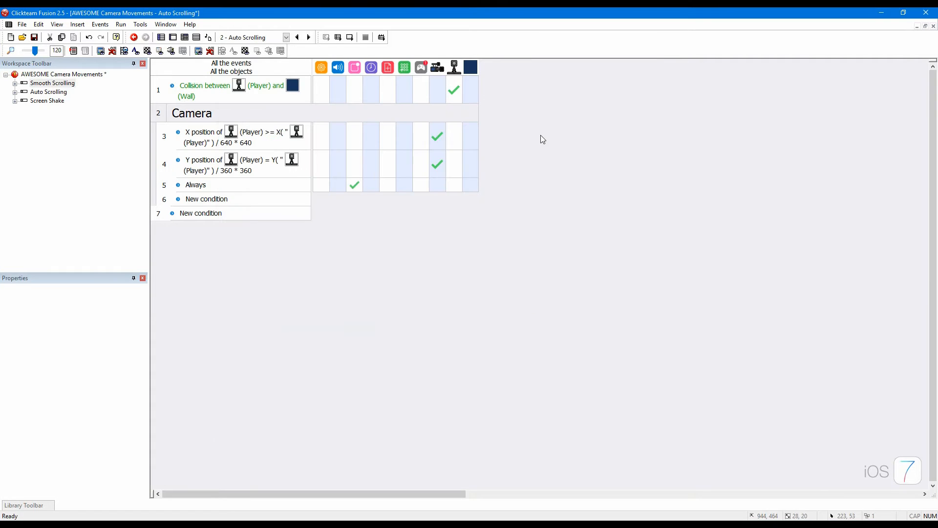
mouse_move(436, 163)
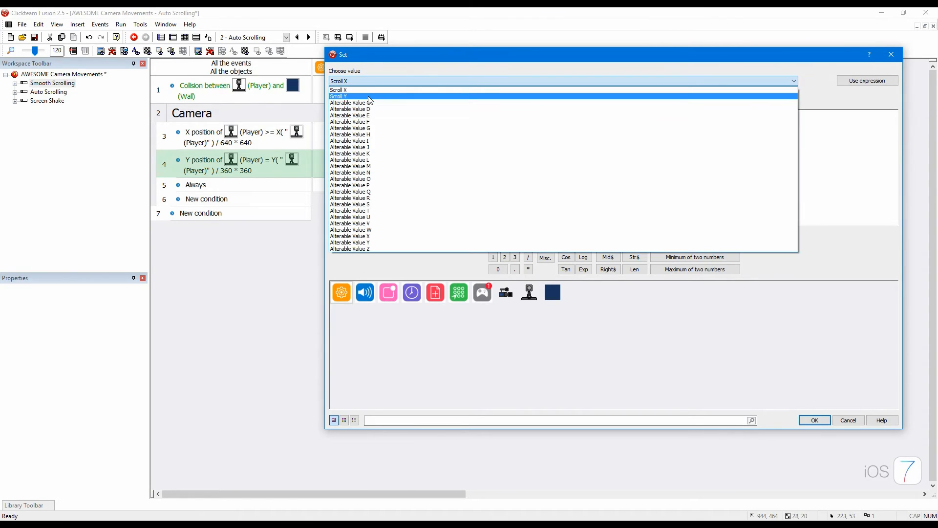
Step: Change row 4's action to set Scroll Y from the Player's Y position, replacing each 640 with 360
left_click(339, 97)
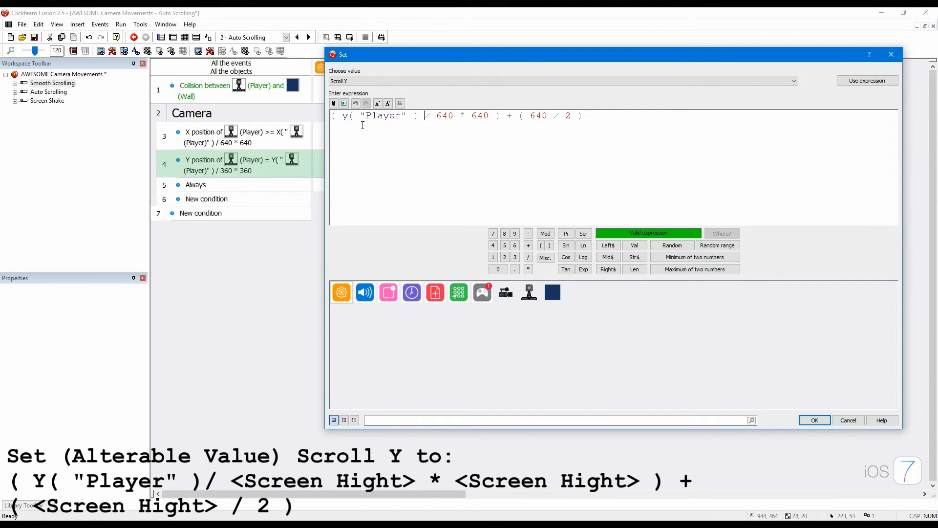
double_click(443, 116)
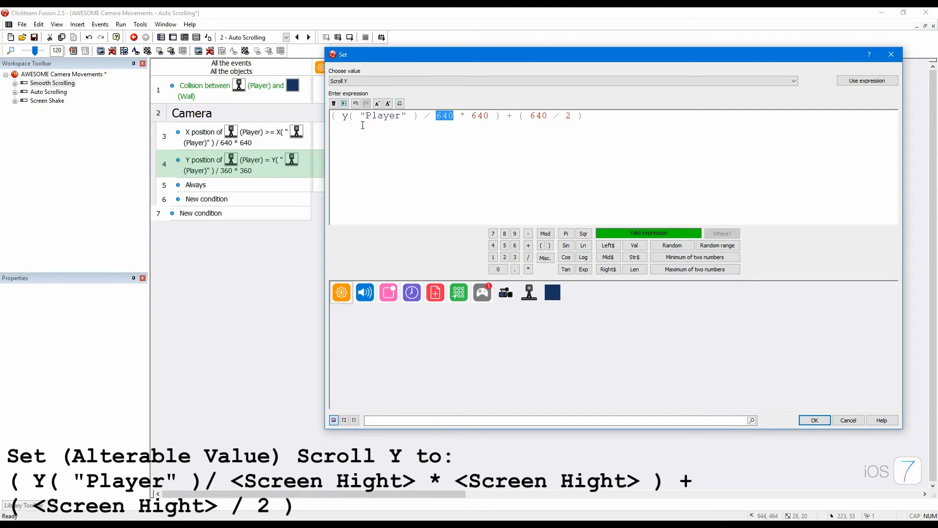
type("360")
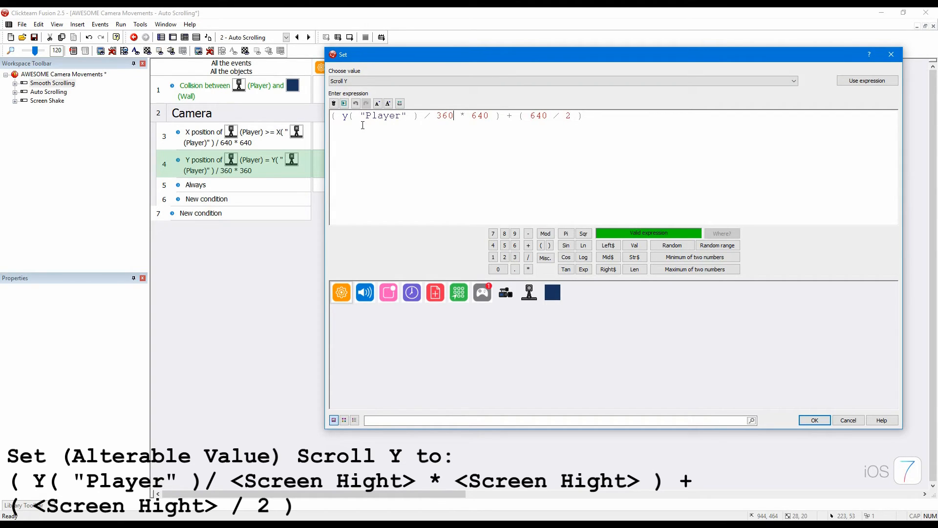
double_click(479, 116)
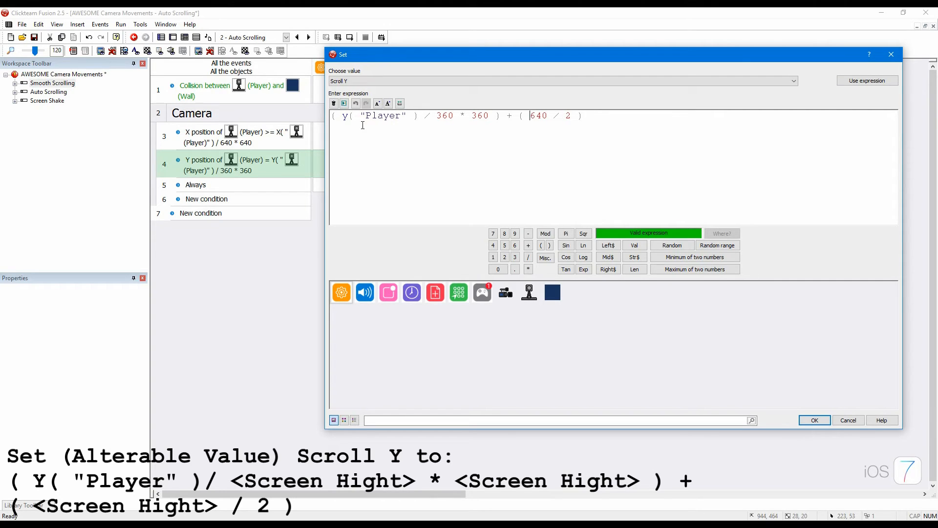
double_click(537, 115)
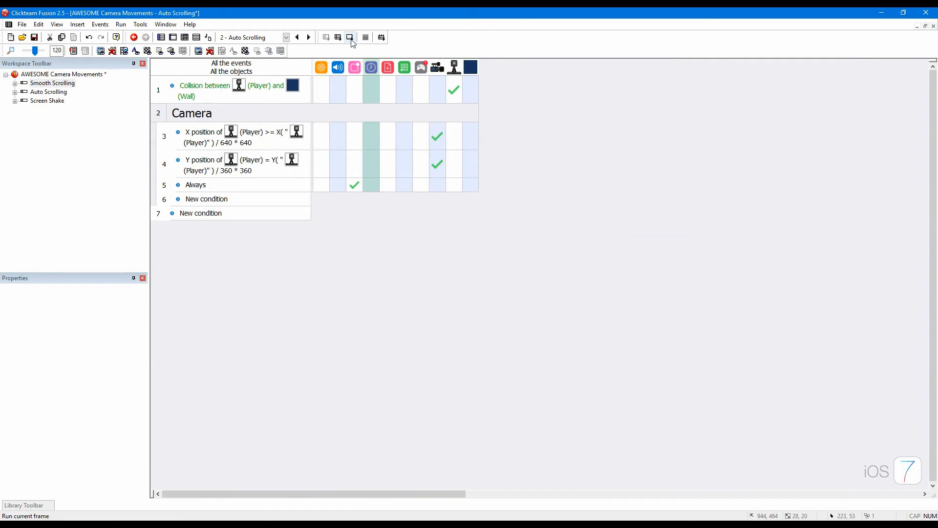
Step: After a test run, switch row 4's Player Y test to greater-or-equal and center the window vertically on Scroll Y("Camera")
left_click(350, 37)
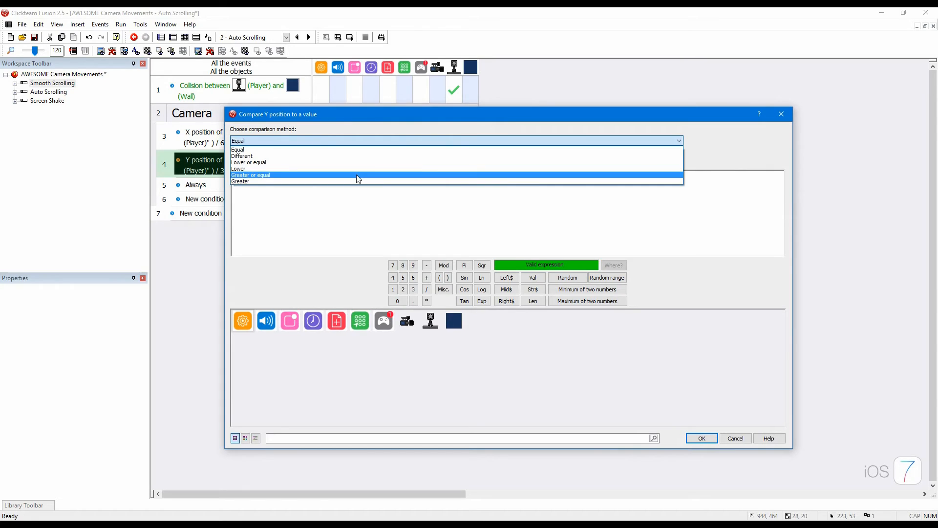
left_click(701, 438)
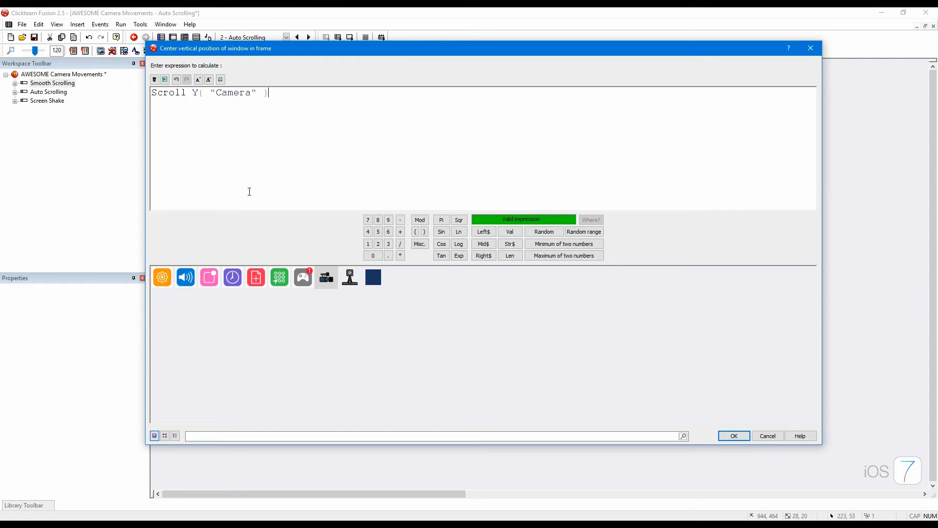
left_click(733, 436)
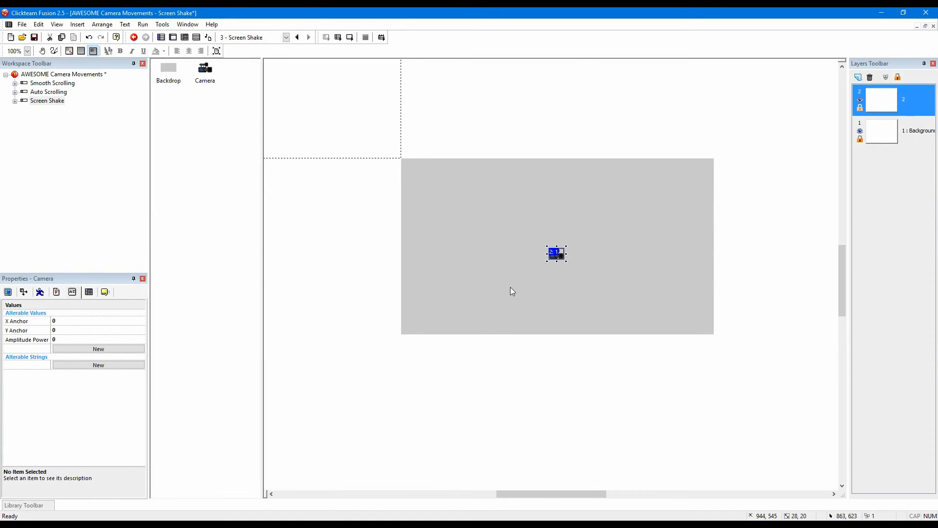
mouse_move(39, 326)
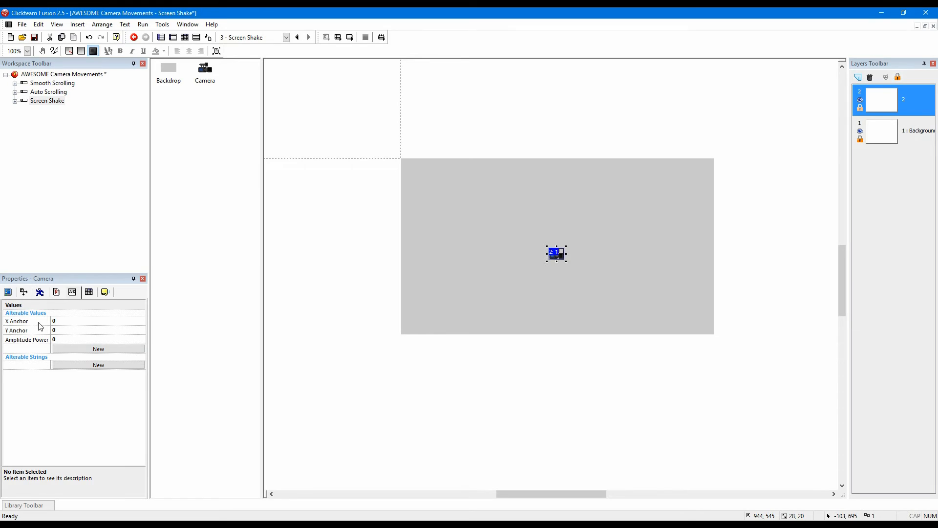
Step: Add an Always event whose action centers the window at a chosen position
left_click(16, 329)
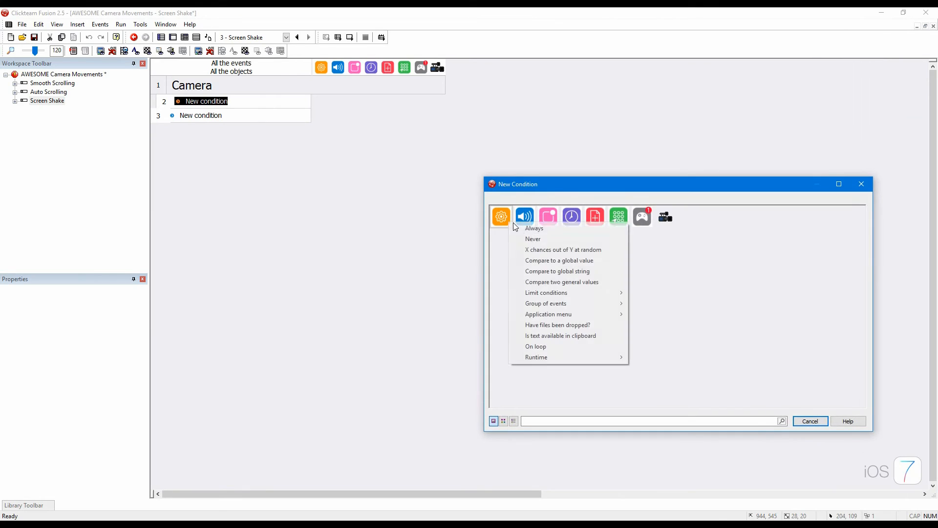
left_click(533, 228)
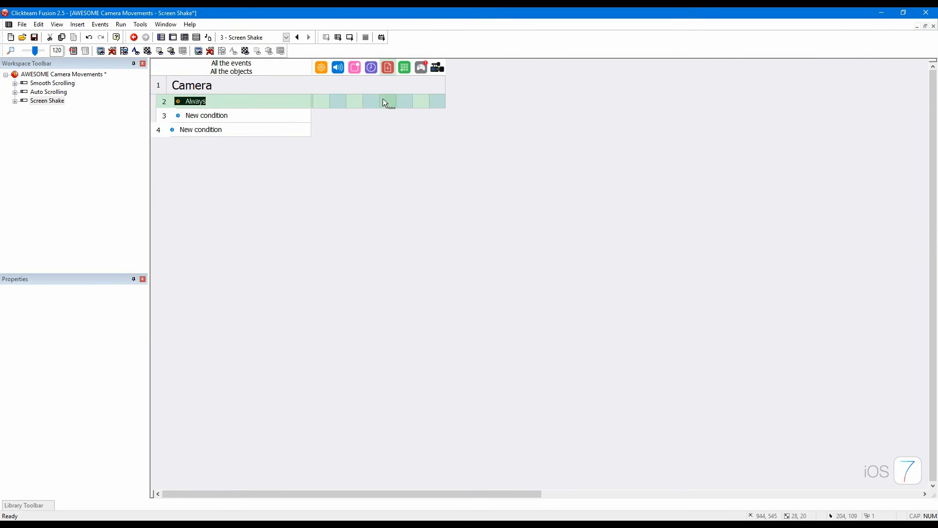
right_click(385, 101)
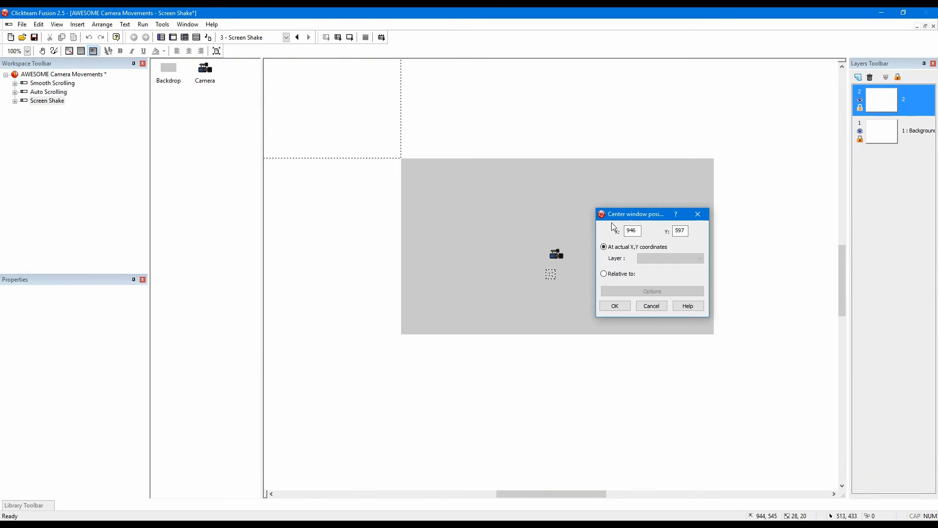
left_click(604, 273)
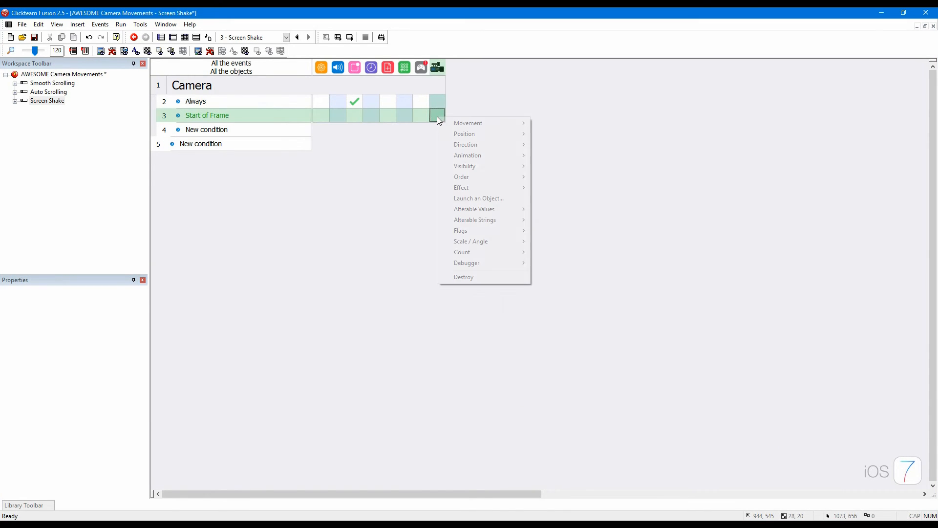
mouse_move(477, 233)
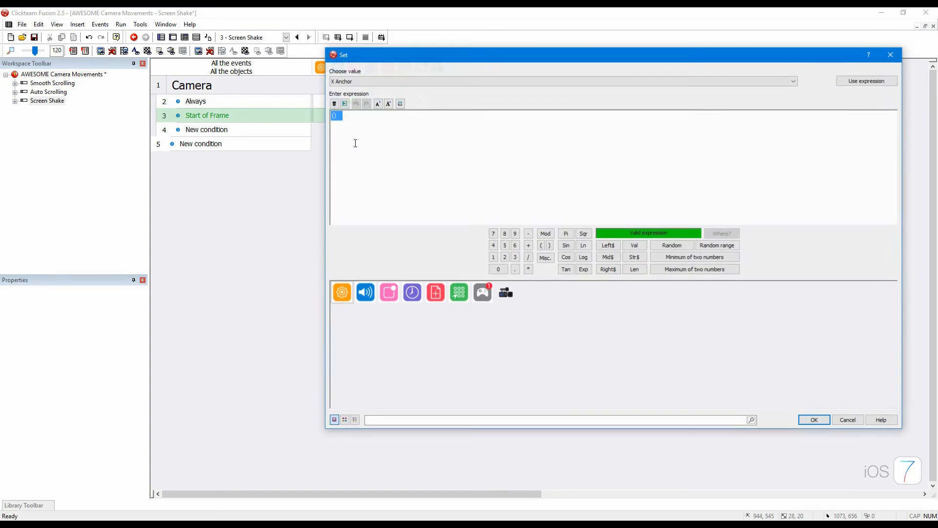
Step: Give the Start of Frame event Camera actions setting X Anchor and Y Anchor to Y("Camera")
left_click(505, 292)
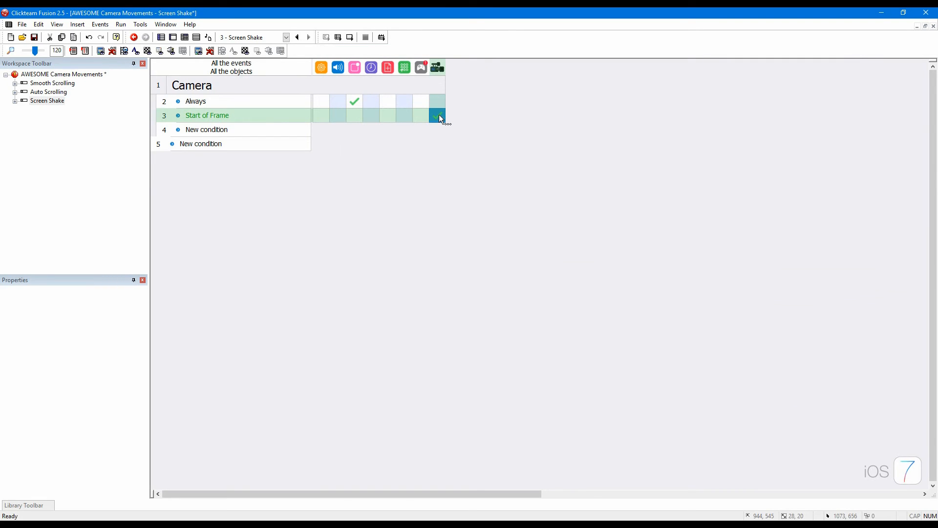
left_click(438, 115)
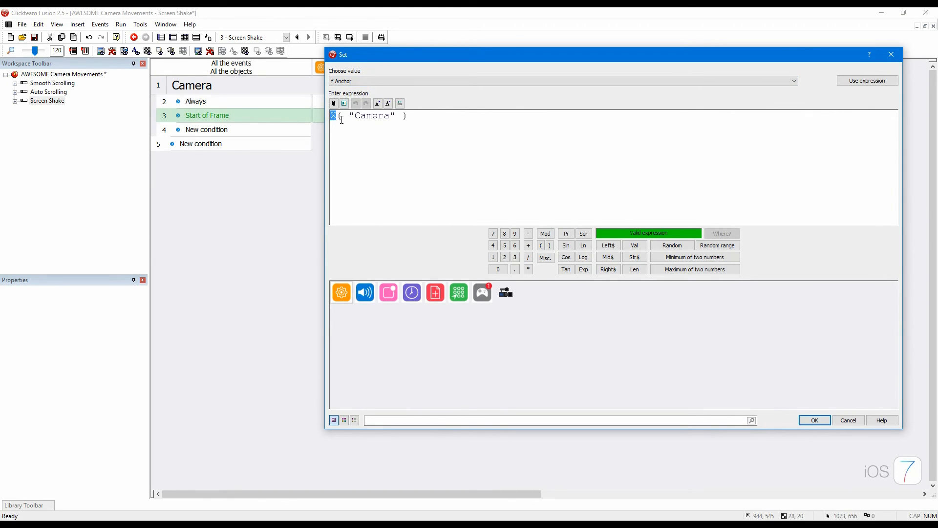
left_click(812, 419)
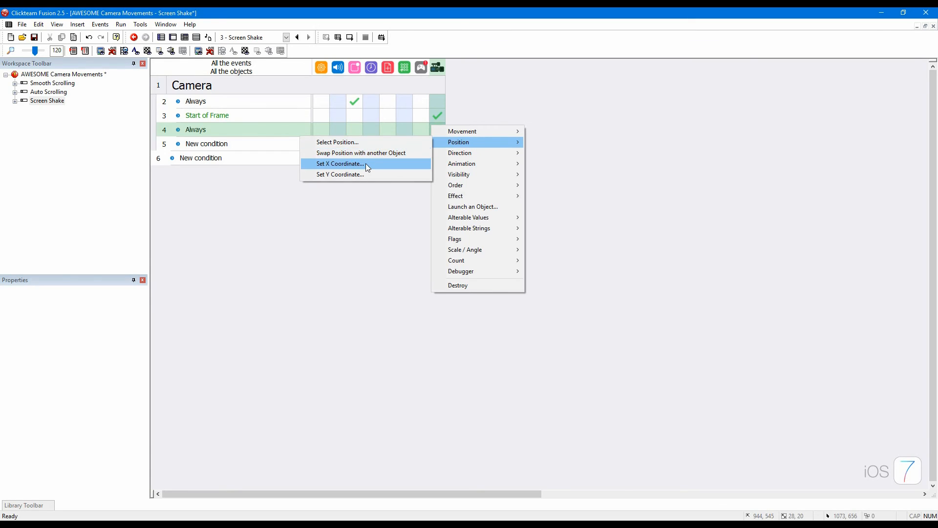
Step: Set the Camera's X coordinate to X Anchor("Camera") + Sin(Random(700)) * ... in the second Always event
left_click(339, 163)
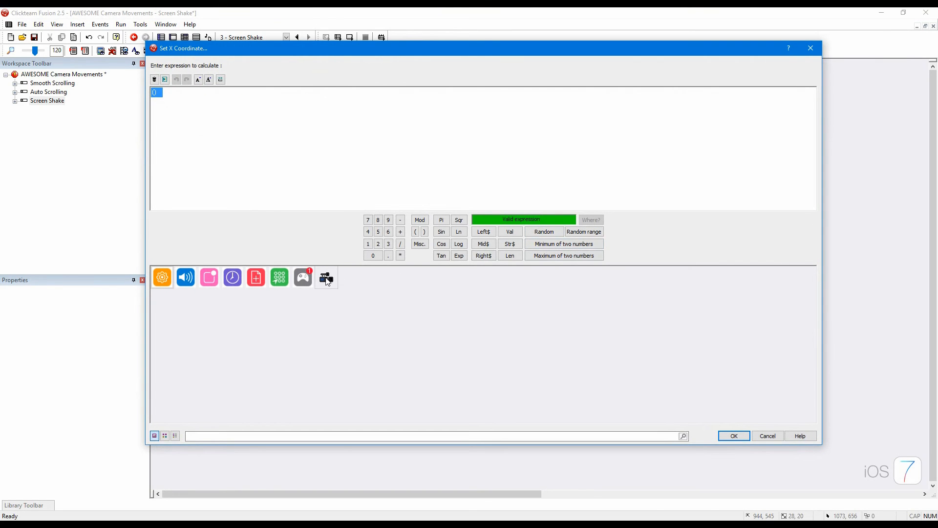
left_click(326, 277)
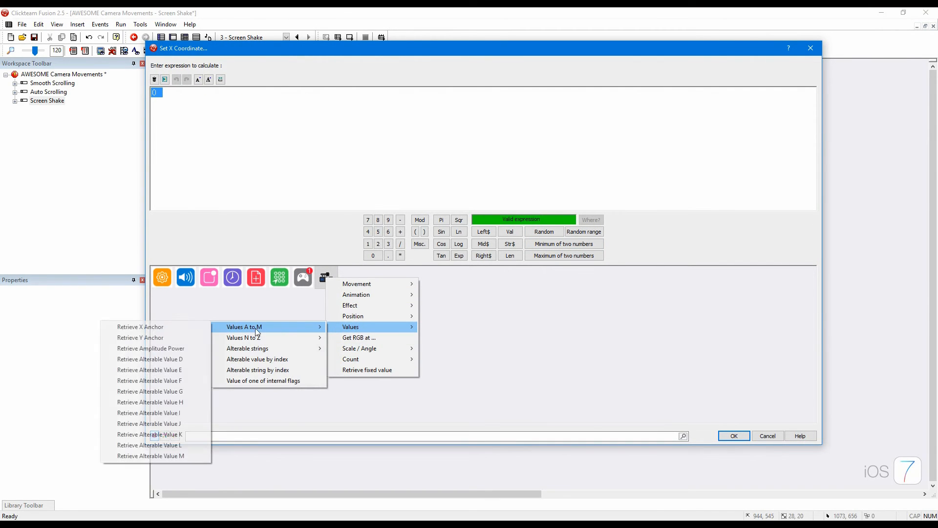
left_click(139, 326)
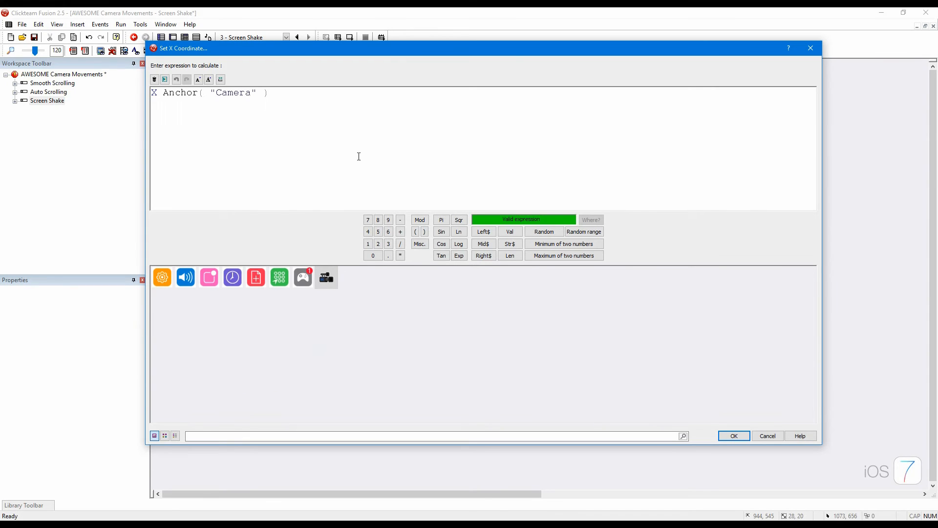
type("+Sin( >Enter number here<")
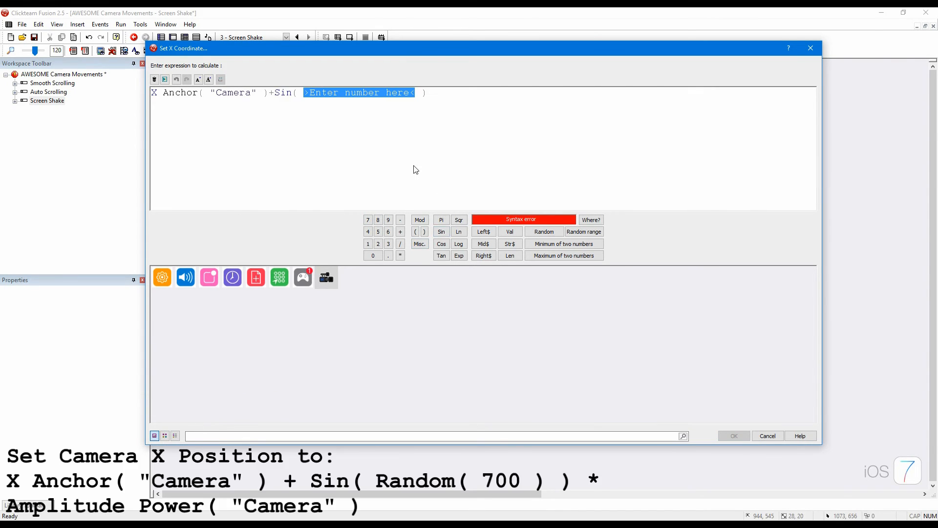
type("R")
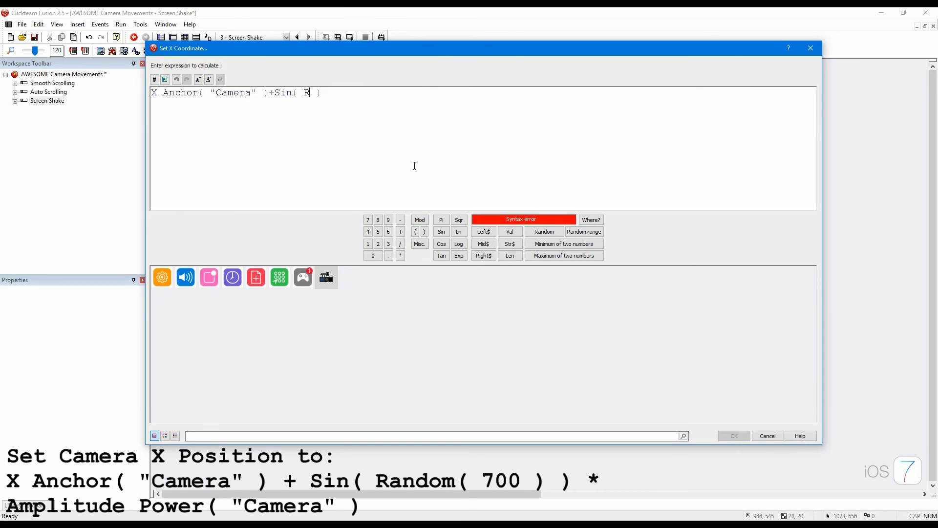
type("ando")
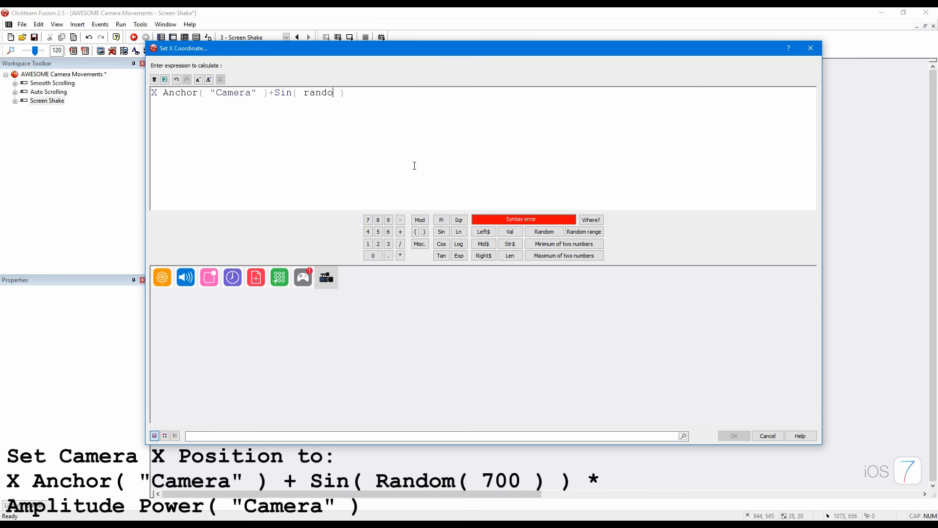
type("m")
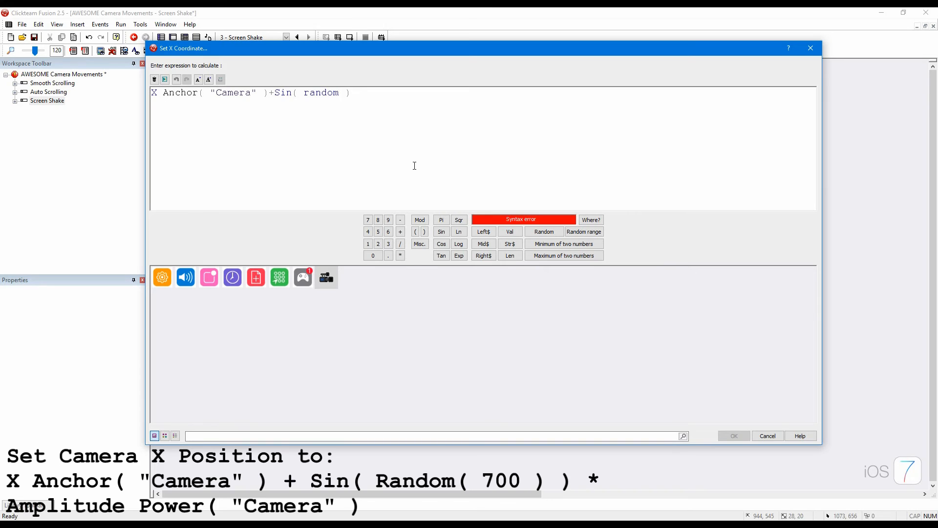
type("(")
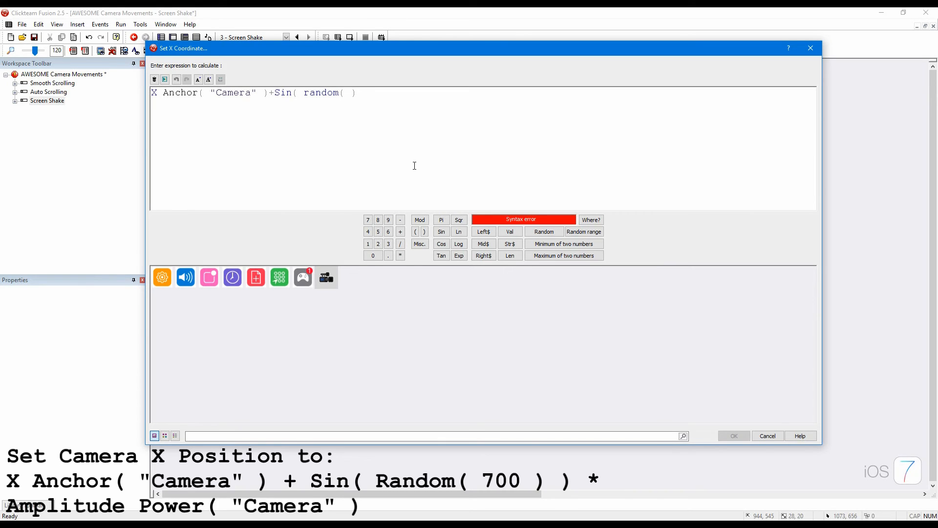
type("700")
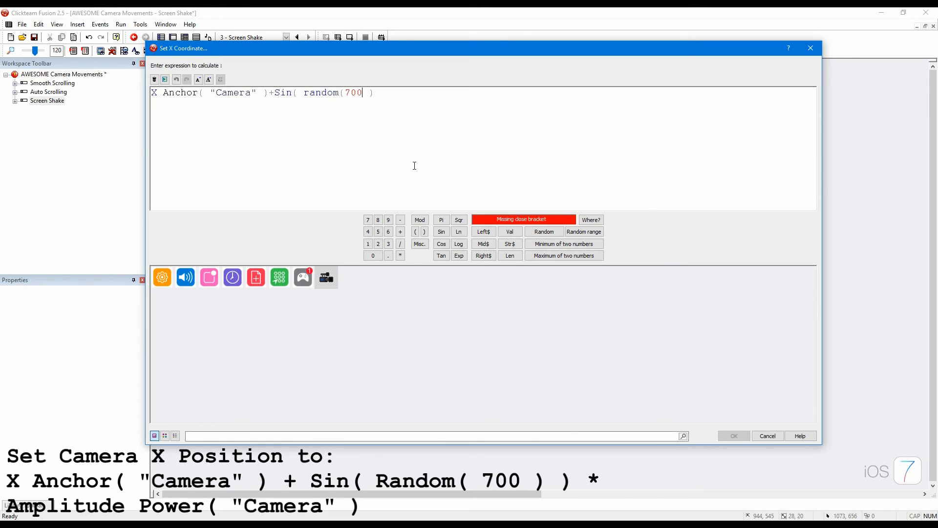
type(")")
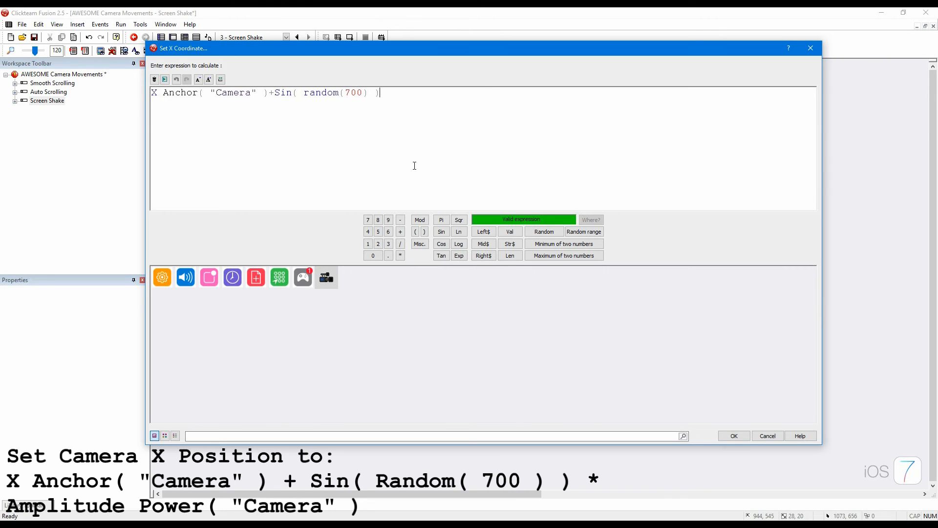
type("*")
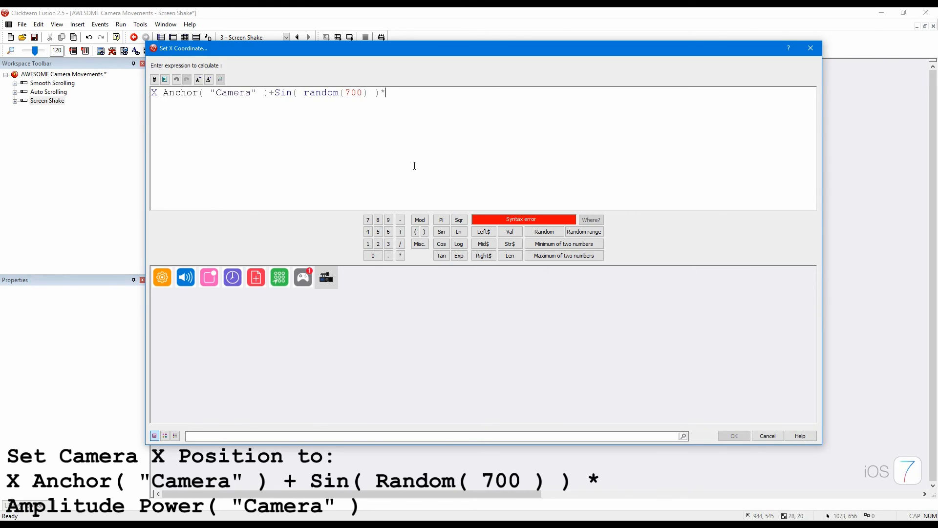
left_click(325, 277)
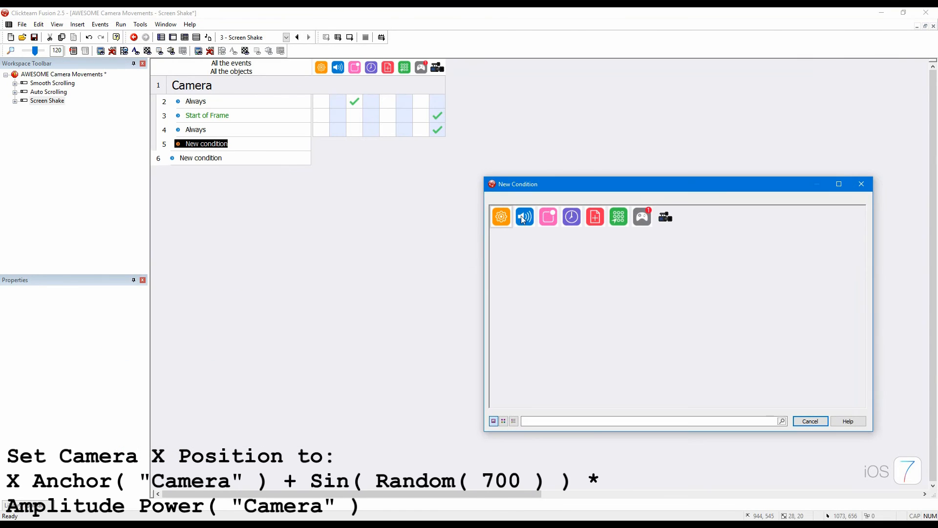
Step: Make event 5's condition Amplitude Power of Camera > 0, then begin event 6's condition
left_click(664, 217)
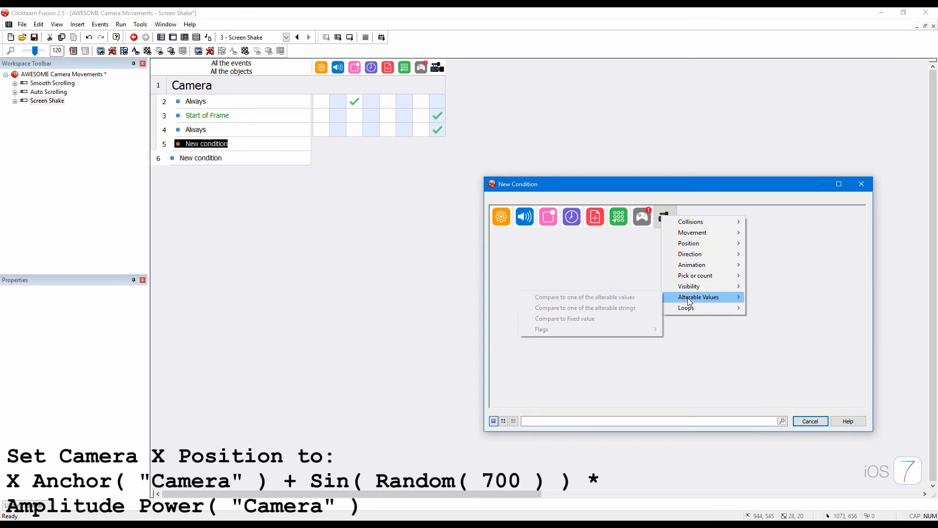
left_click(584, 297)
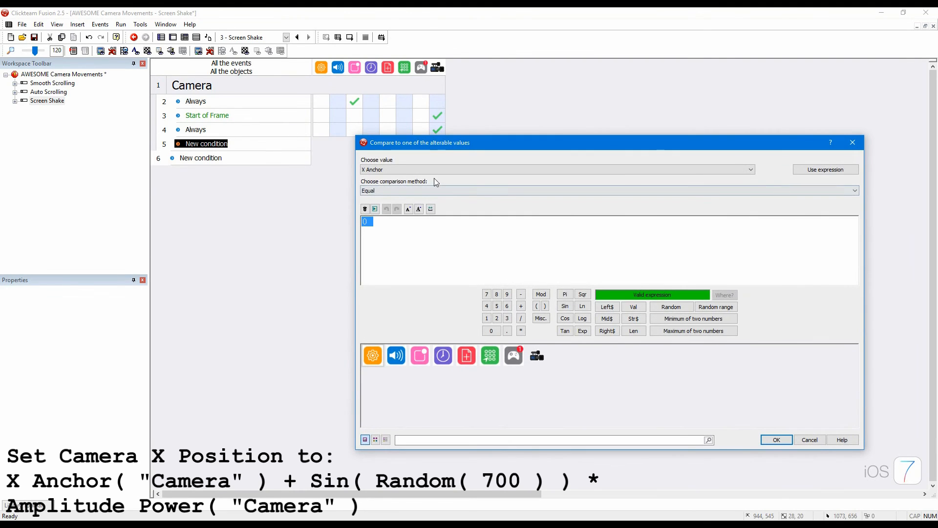
left_click(555, 169)
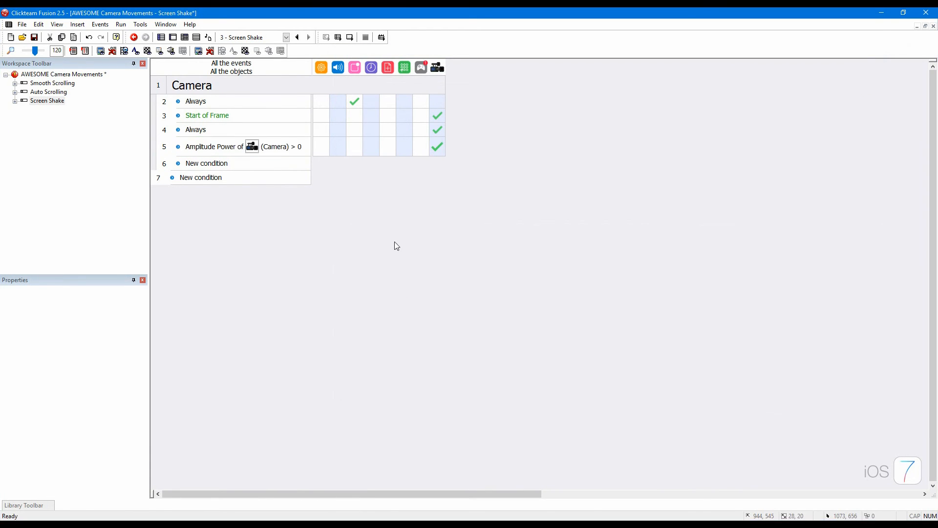
double_click(206, 163)
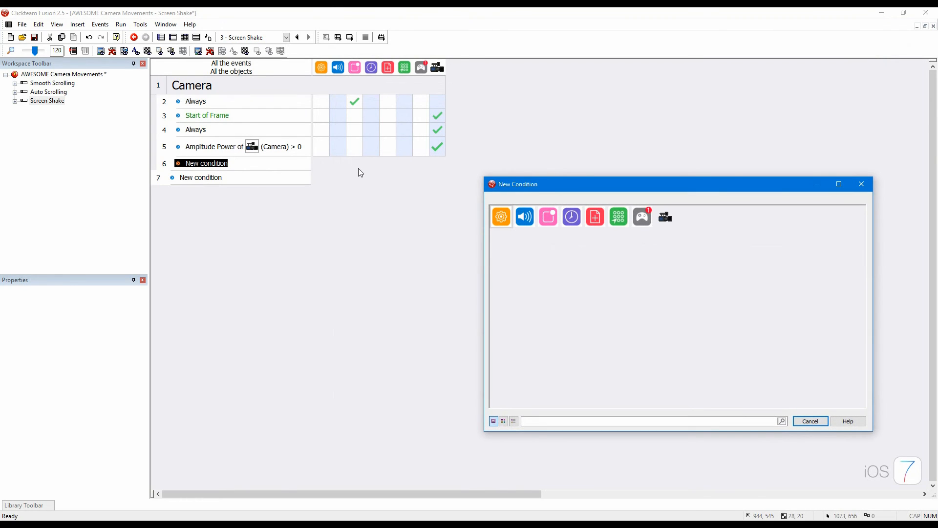
Step: Make event 6 fire upon pressing the Space bar with a Camera action attached
left_click(525, 216)
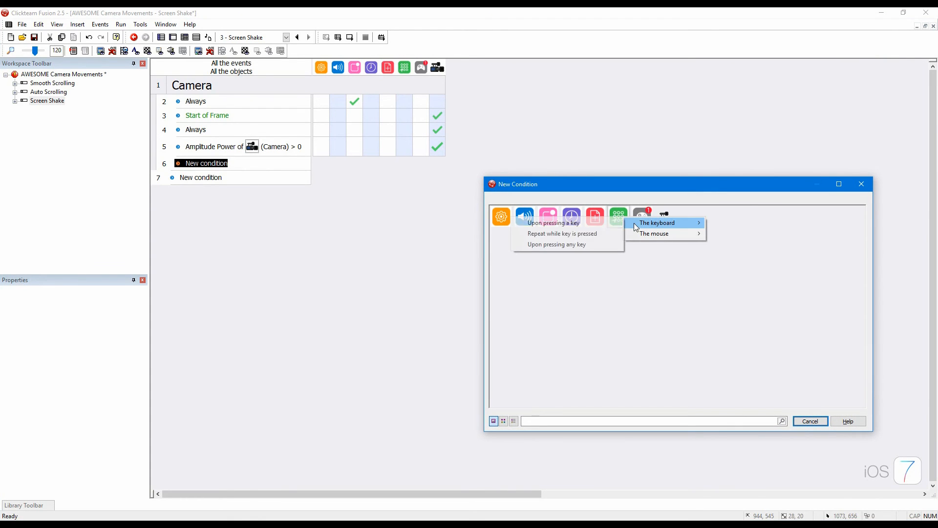
left_click(657, 223)
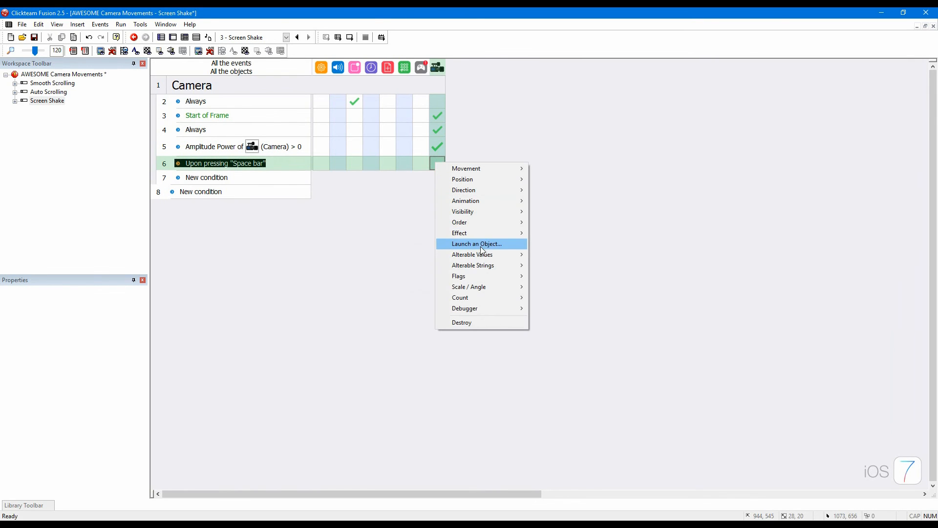
left_click(475, 254)
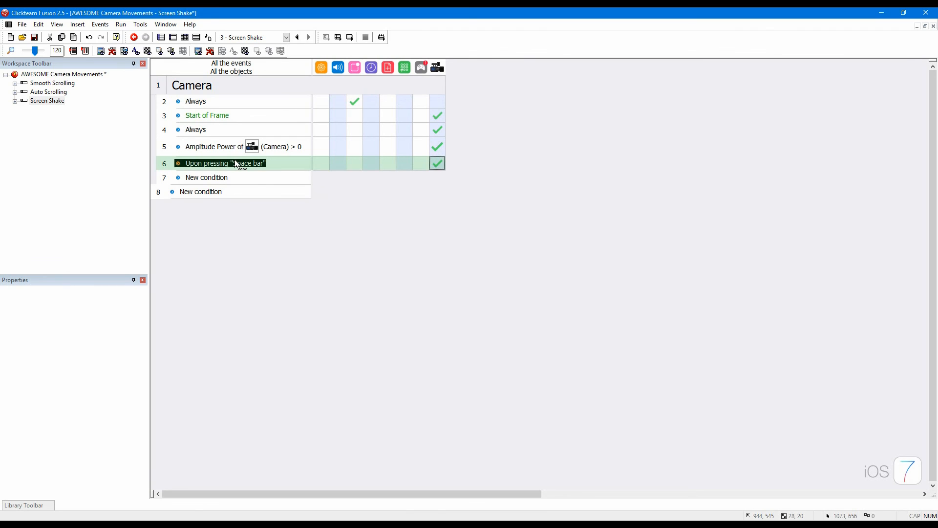
right_click(437, 129)
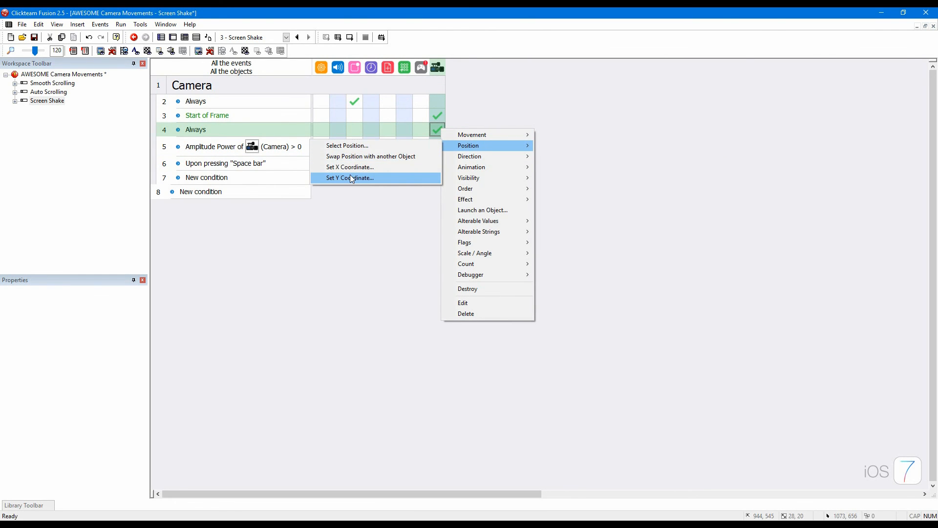
Step: Set the Camera's Y coordinate to Y Anchor("Camera") + Cos(Random(700)) * Amplitude Power("Camera")
left_click(350, 178)
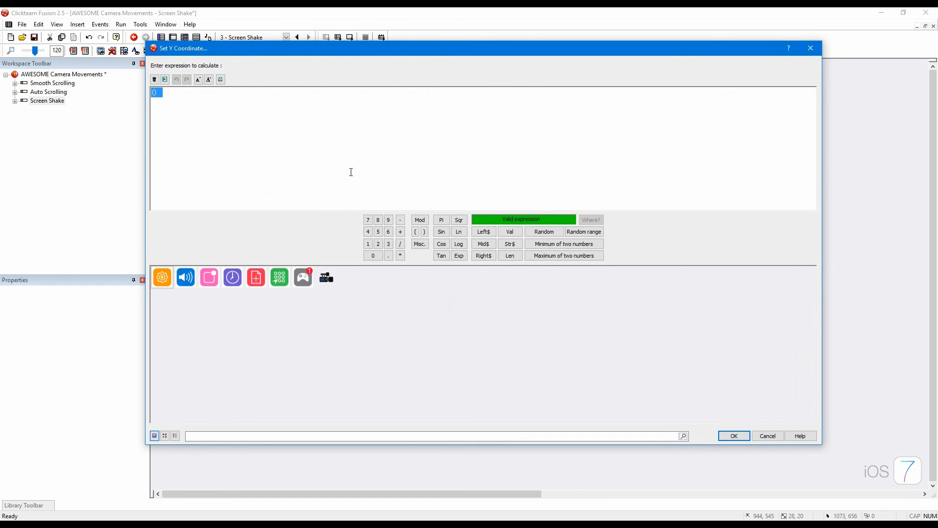
type("Anchor( \"Camera\" ) + Sin(Random(700)) * Amplitude Power( \"Camera\" )")
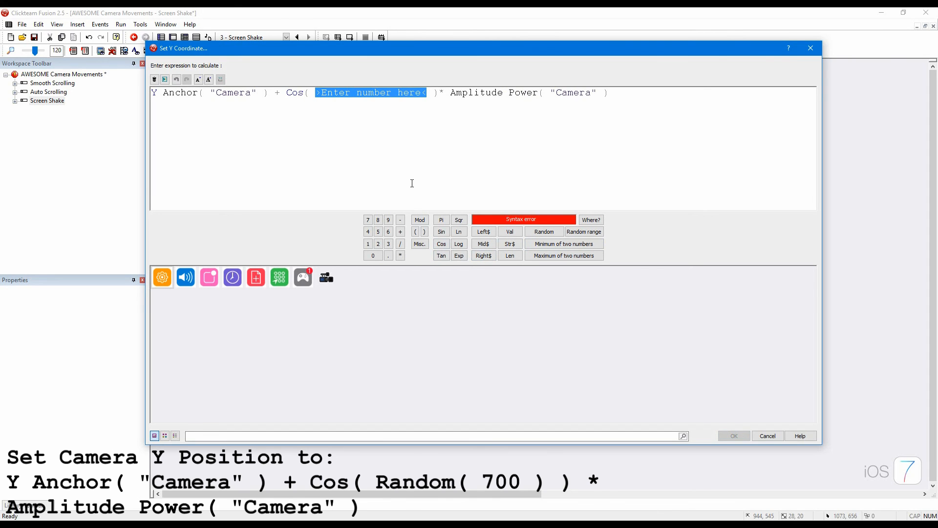
type("random(")
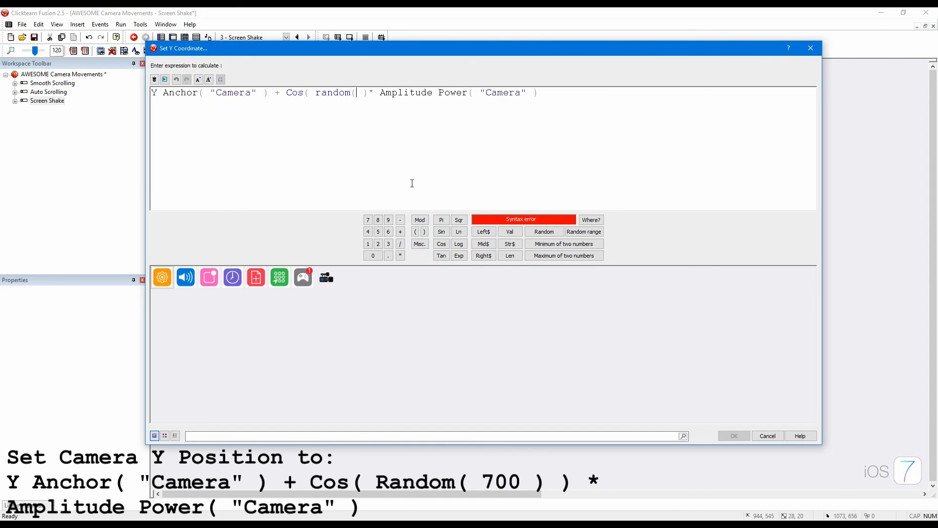
type("62")
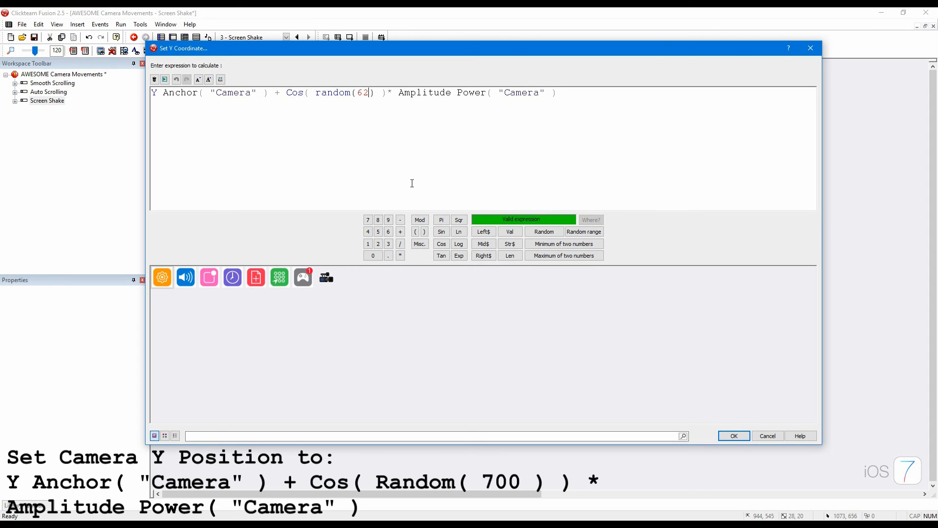
type("00")
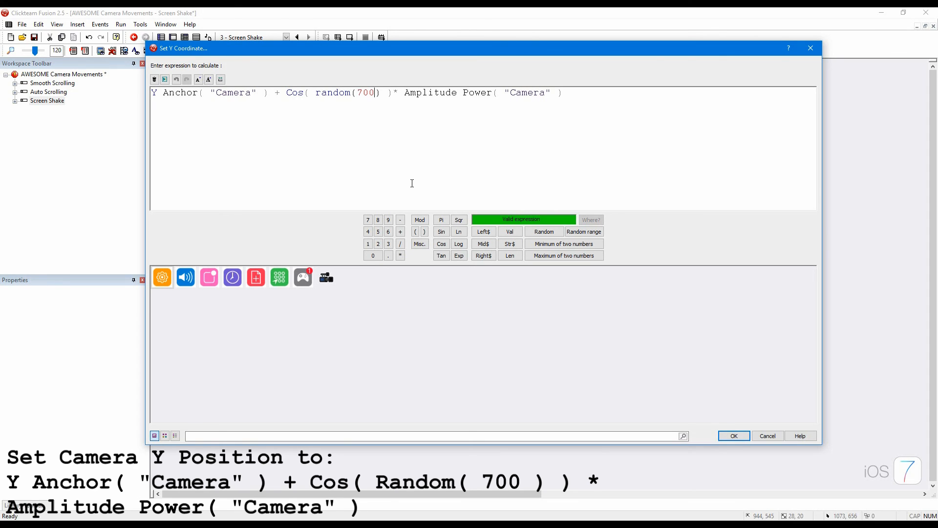
left_click(734, 435)
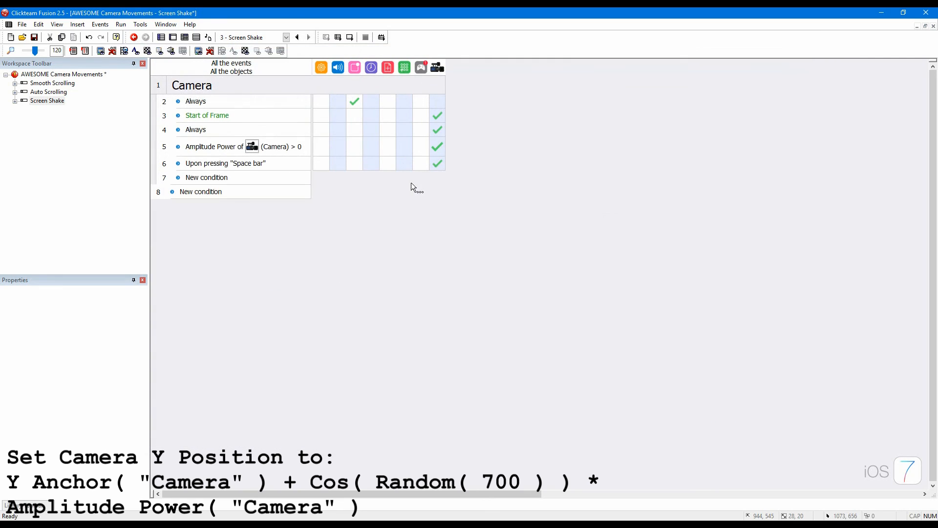